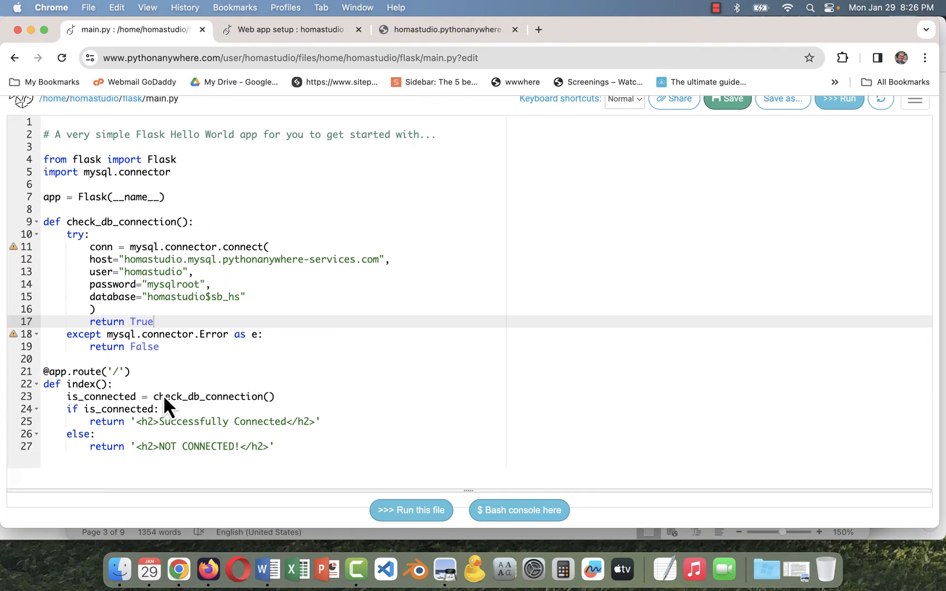
Inspect the live homastudio.pythonanywhere.com page with developer tools to see its body HTML.
click(284, 30)
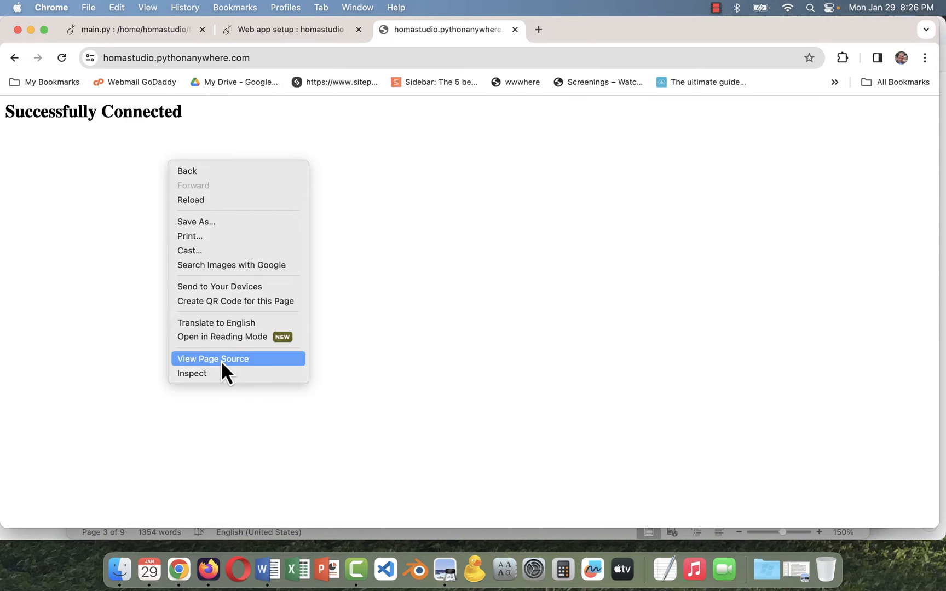
click(212, 358)
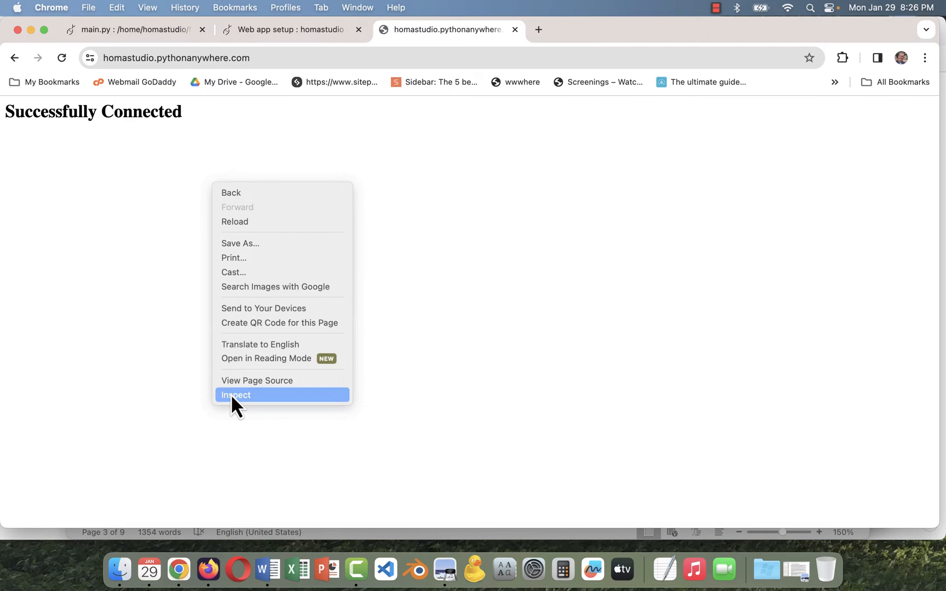
click(236, 394)
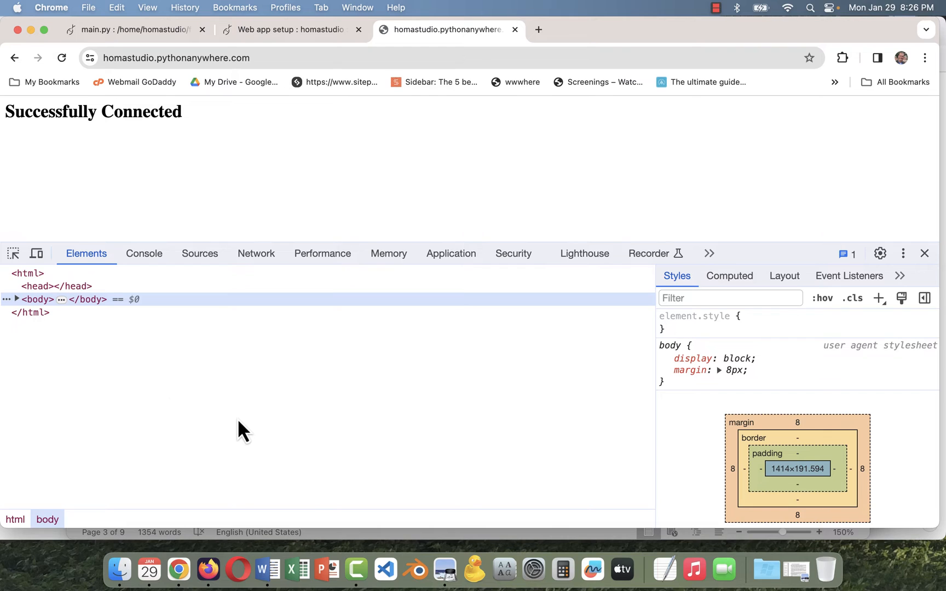
mouse_move(38, 299)
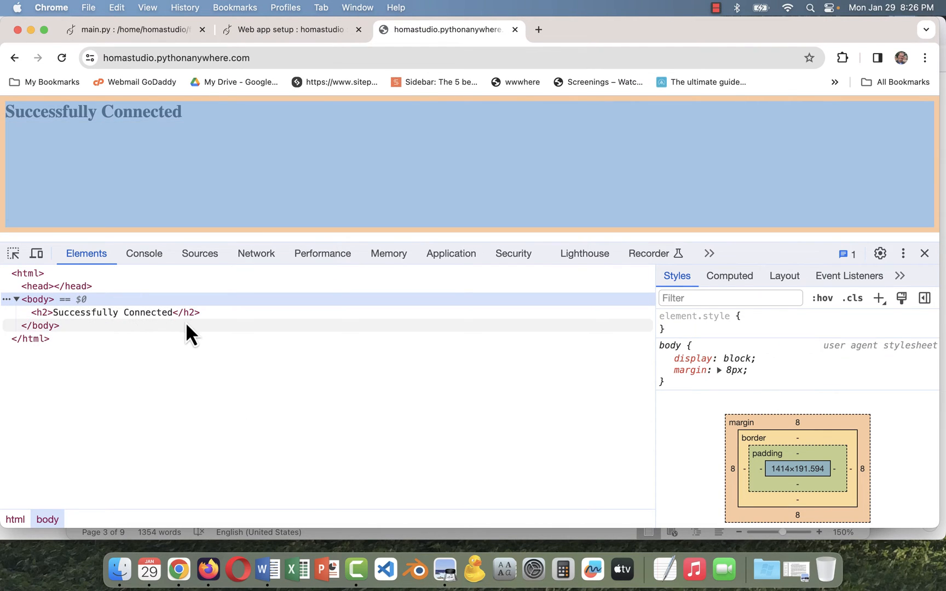
Close DevTools and try the /index.html URL, which returns Not Found, then return to the root.
click(16, 299)
text(/index.html)
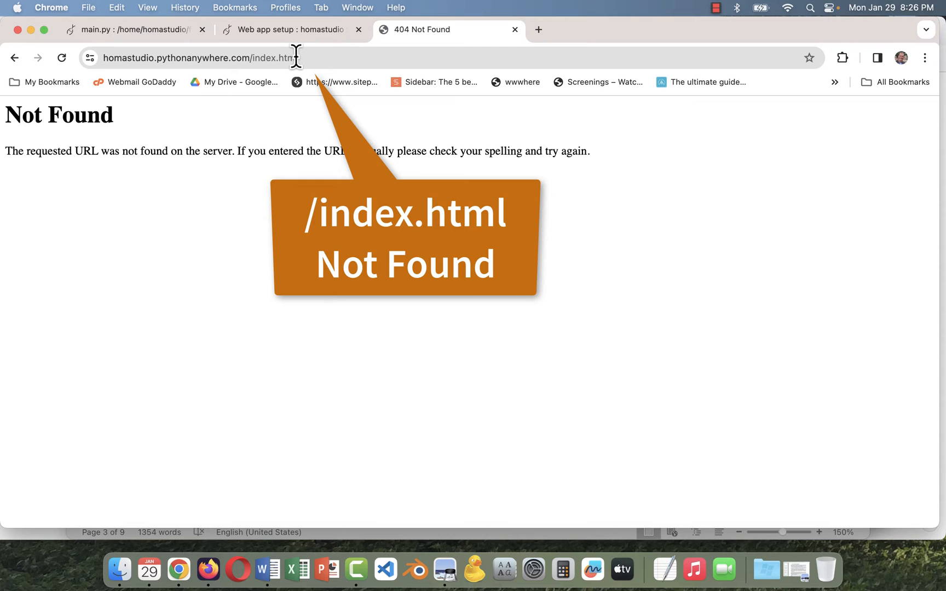
double_click(288, 58)
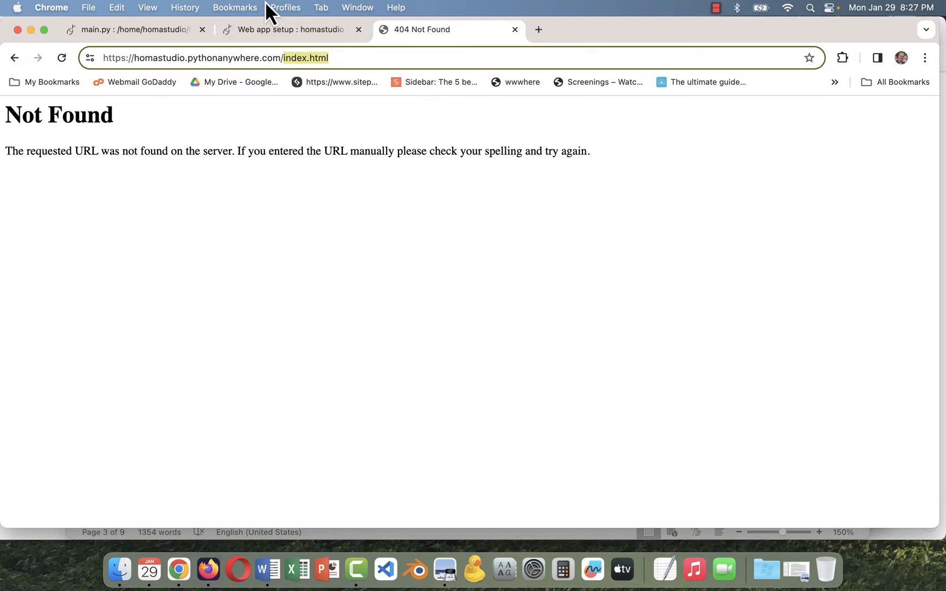
click(240, 57)
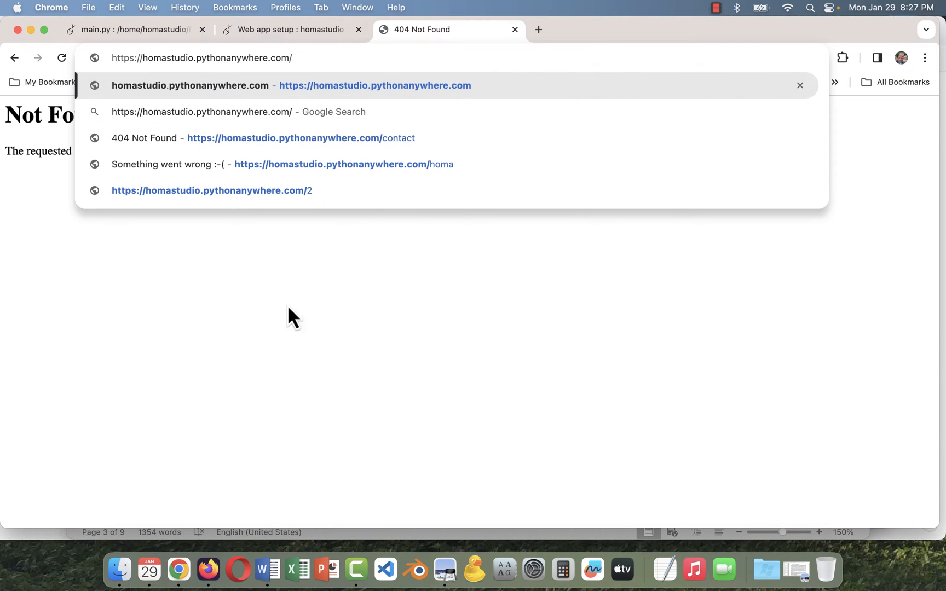
mouse_move(285, 367)
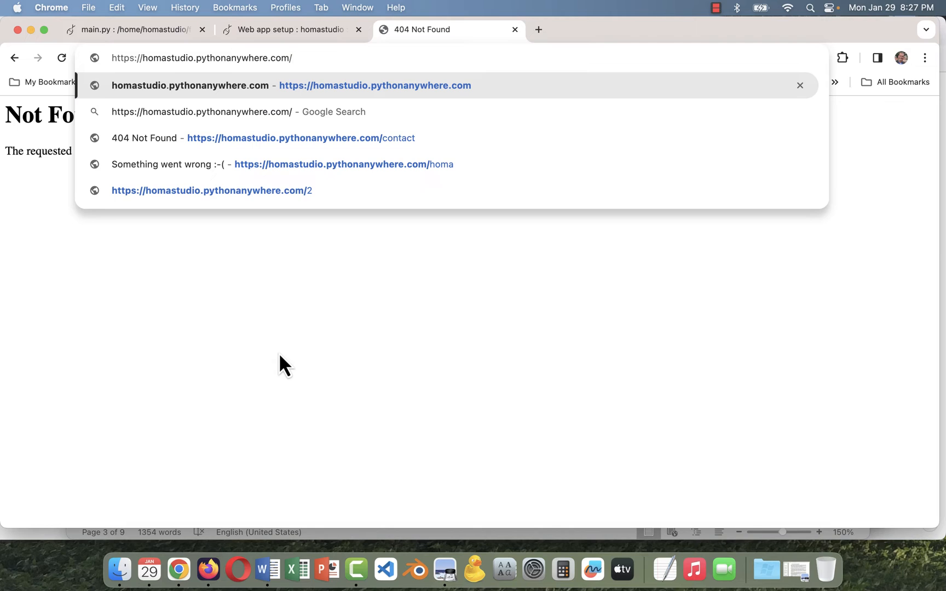
mouse_move(337, 326)
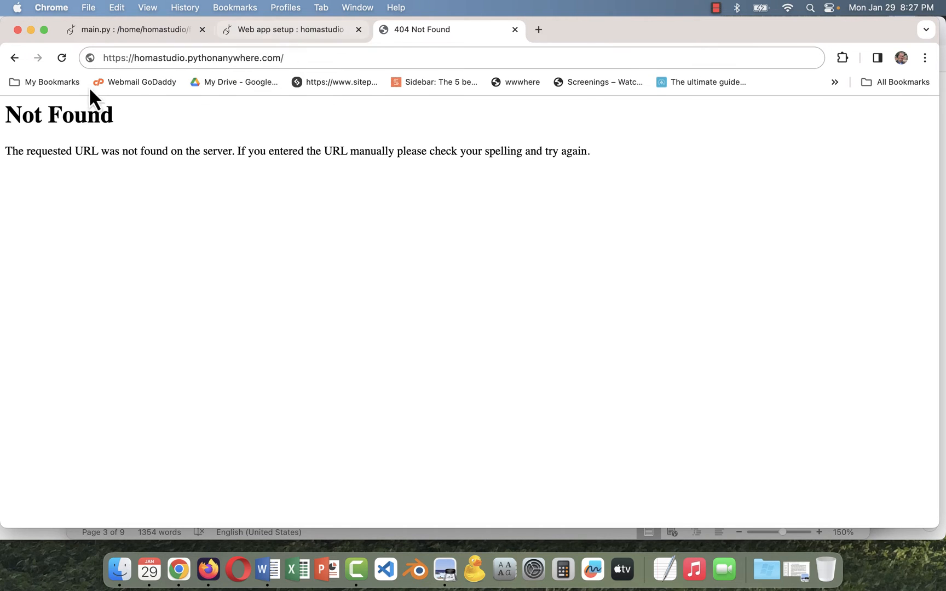
text(index.html)
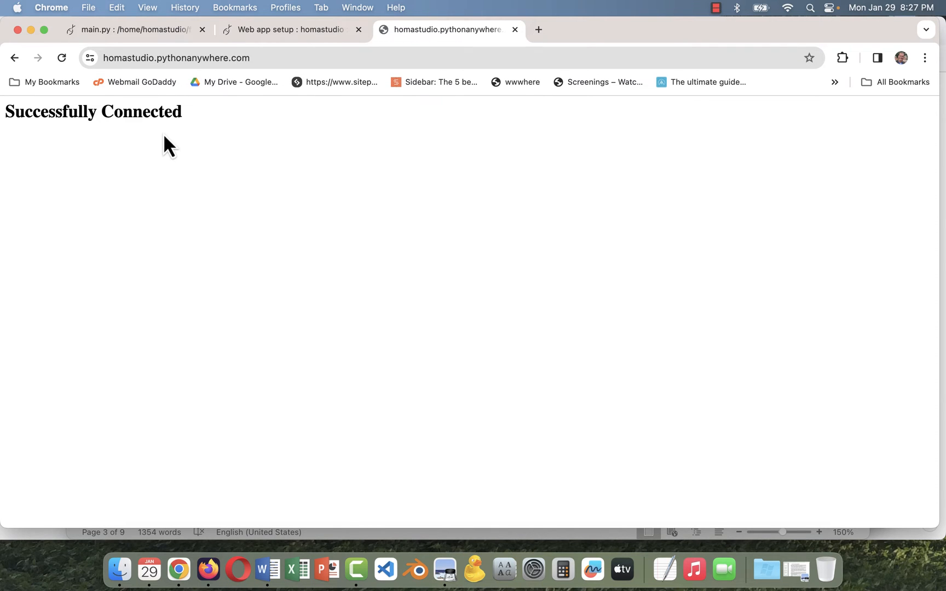
Extend main.py's Flask import line to also import render_template.
click(292, 28)
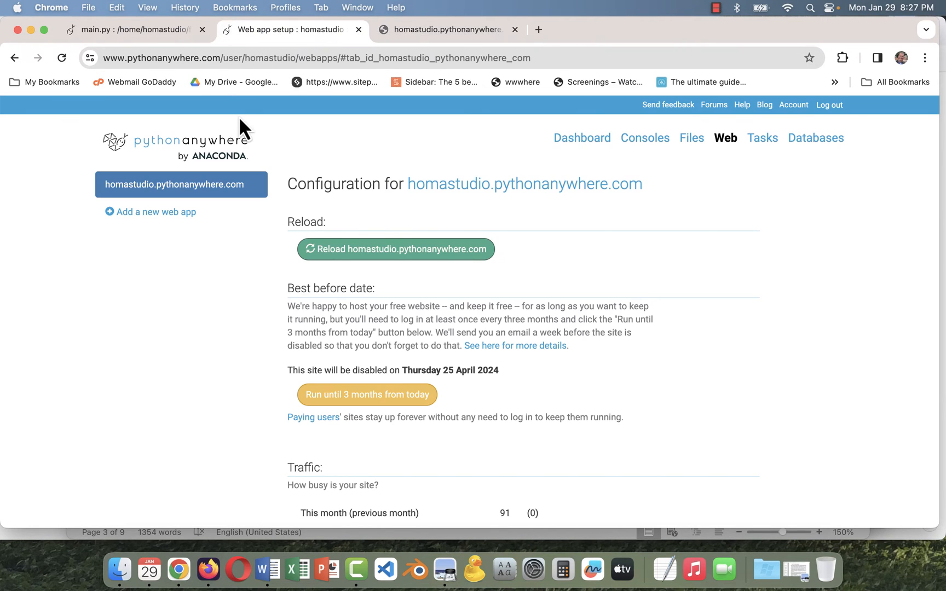
click(135, 28)
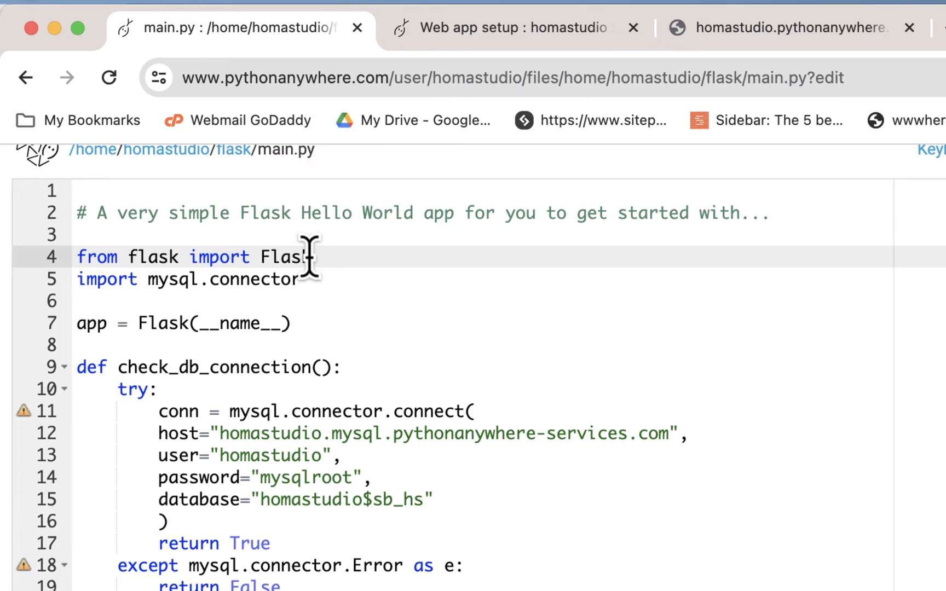
text(, render_)
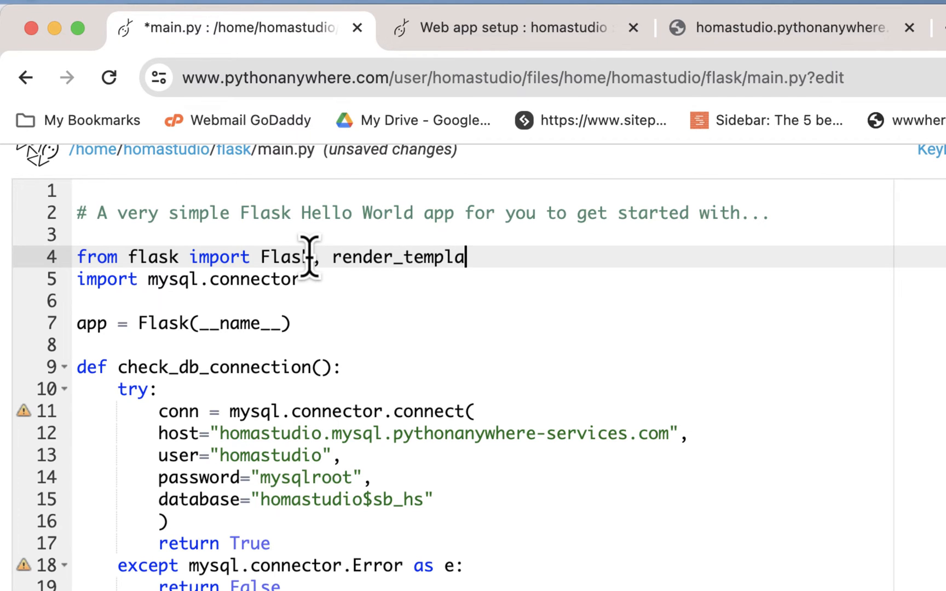
text(te)
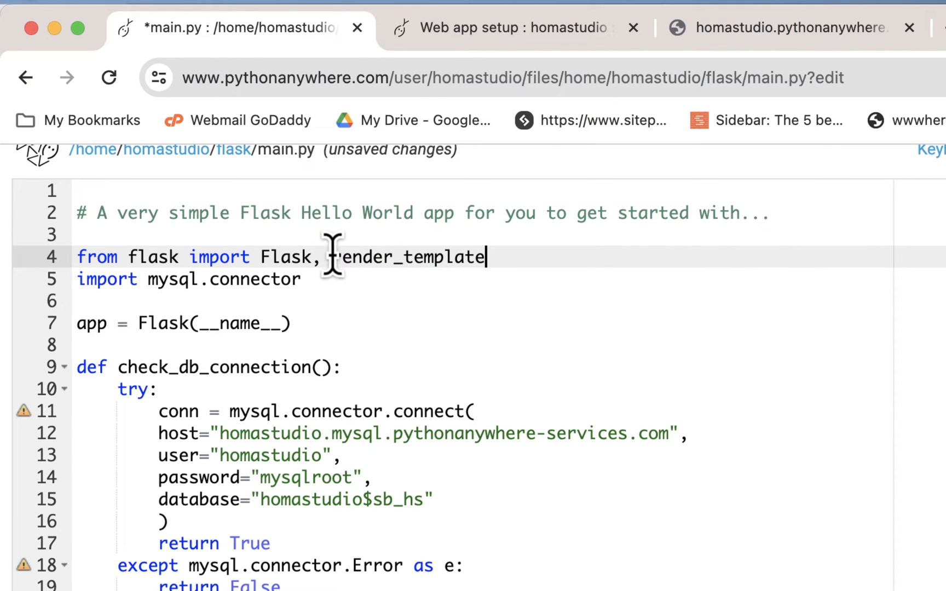
mouse_move(91, 258)
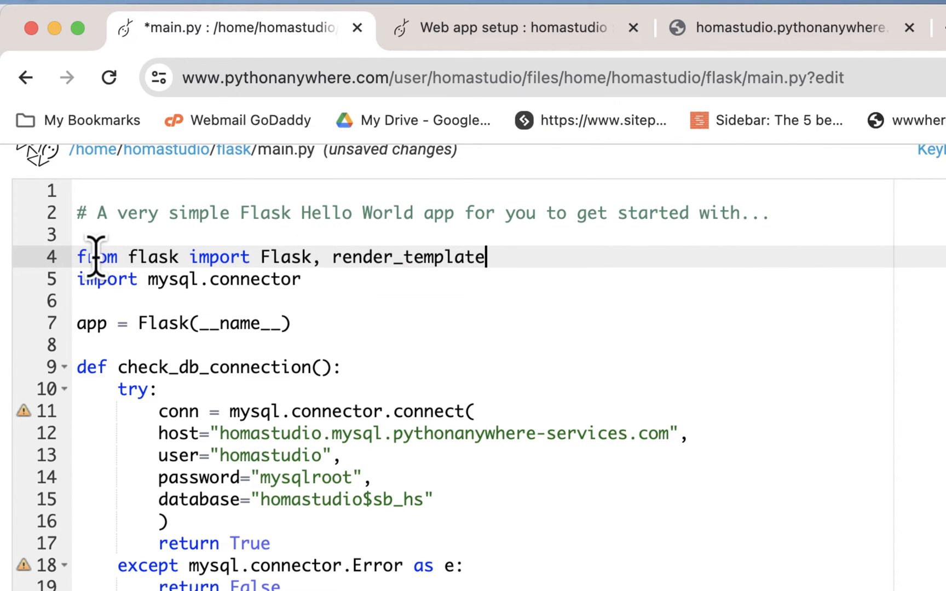
mouse_move(311, 287)
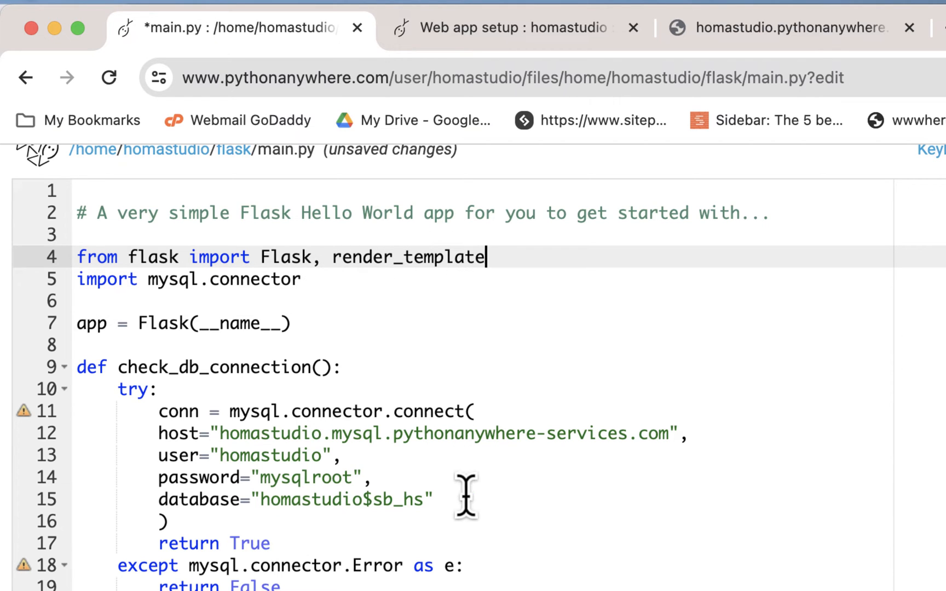
mouse_move(494, 507)
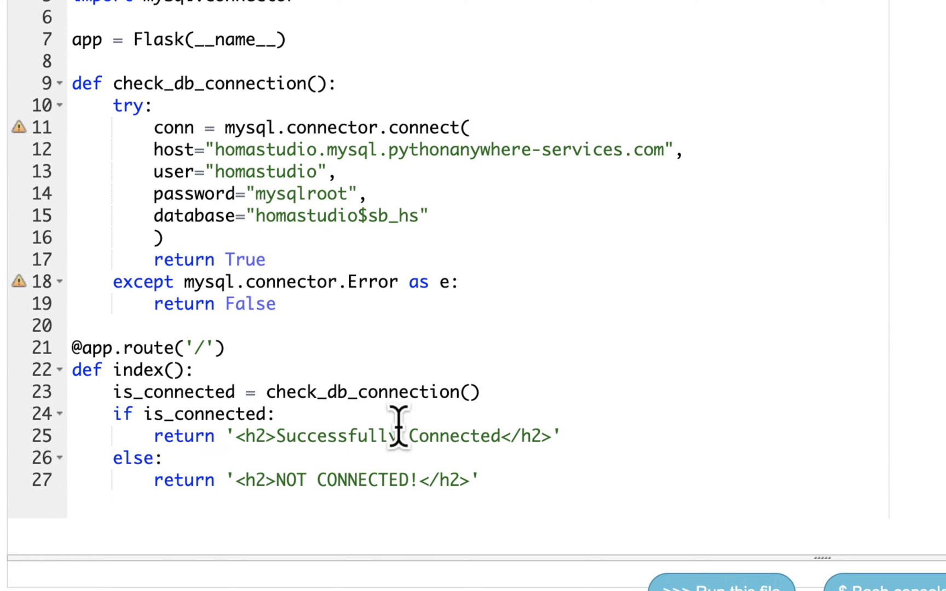
mouse_move(156, 423)
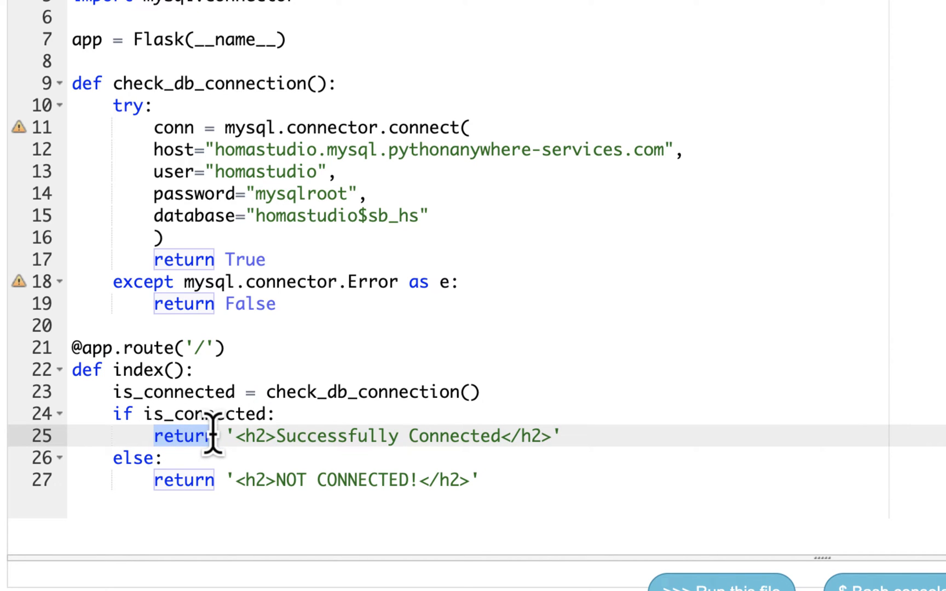
Replace both return statements in index() with 'message =' assignments and add a new line.
text(message)
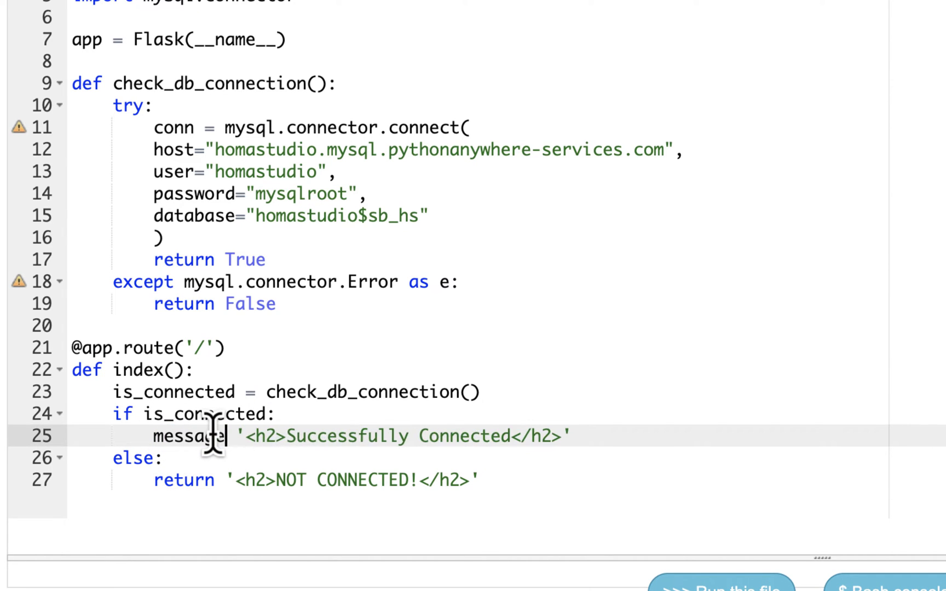
text(=)
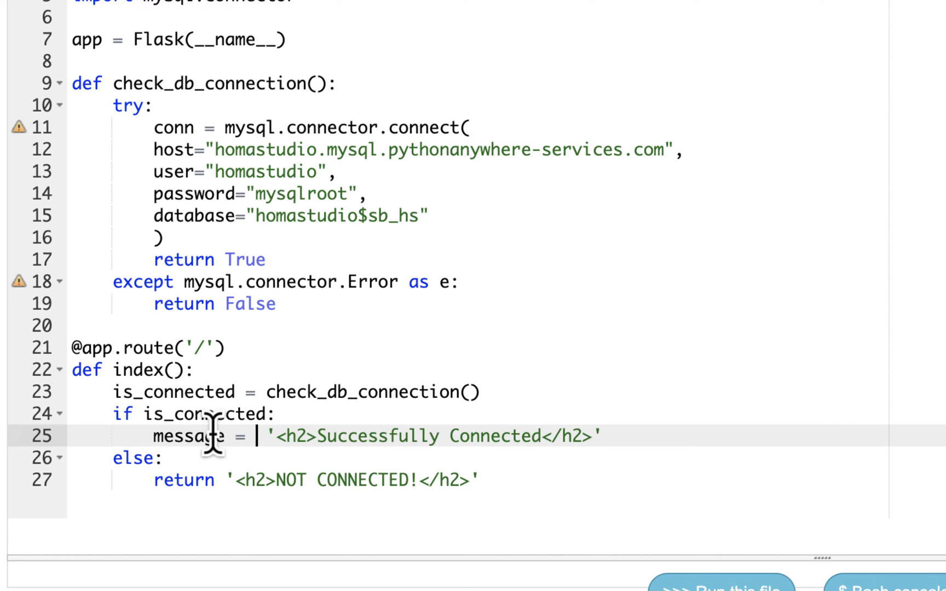
click(181, 481)
text(message =)
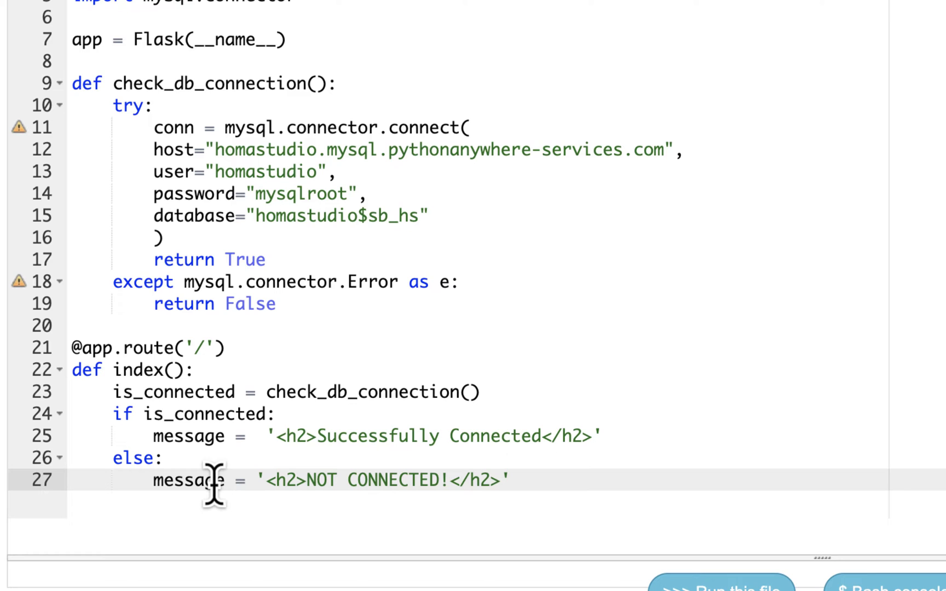
mouse_move(277, 436)
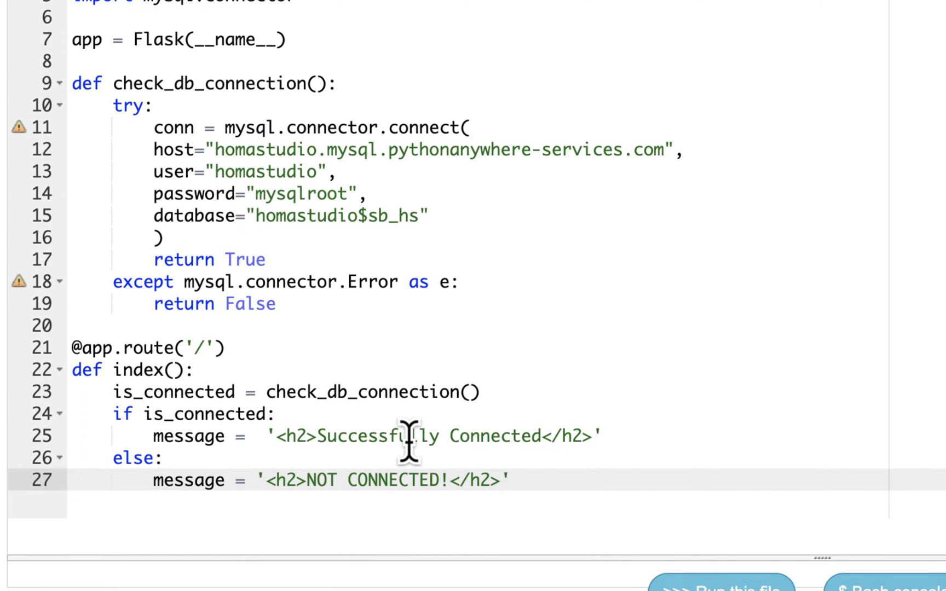
mouse_move(428, 463)
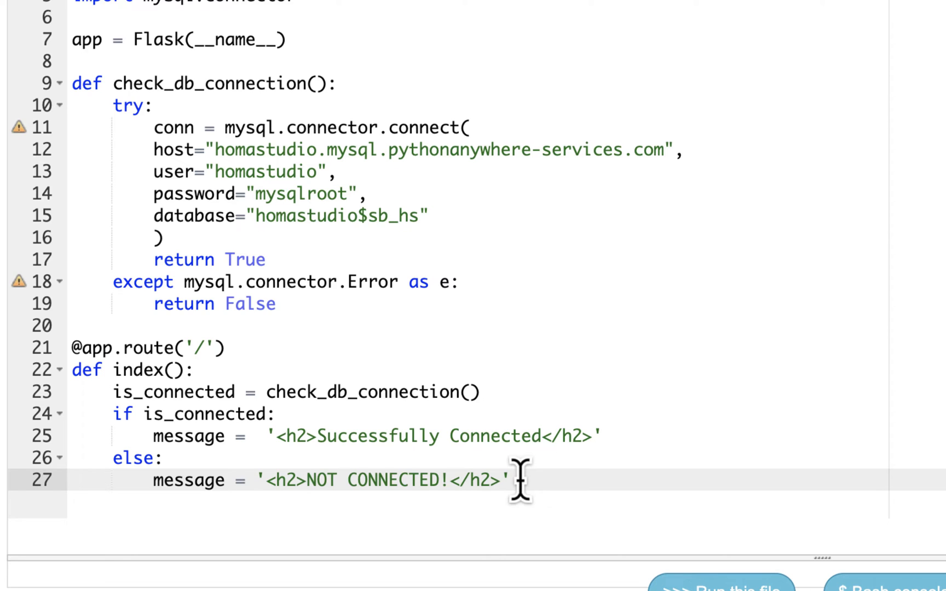
key(enter)
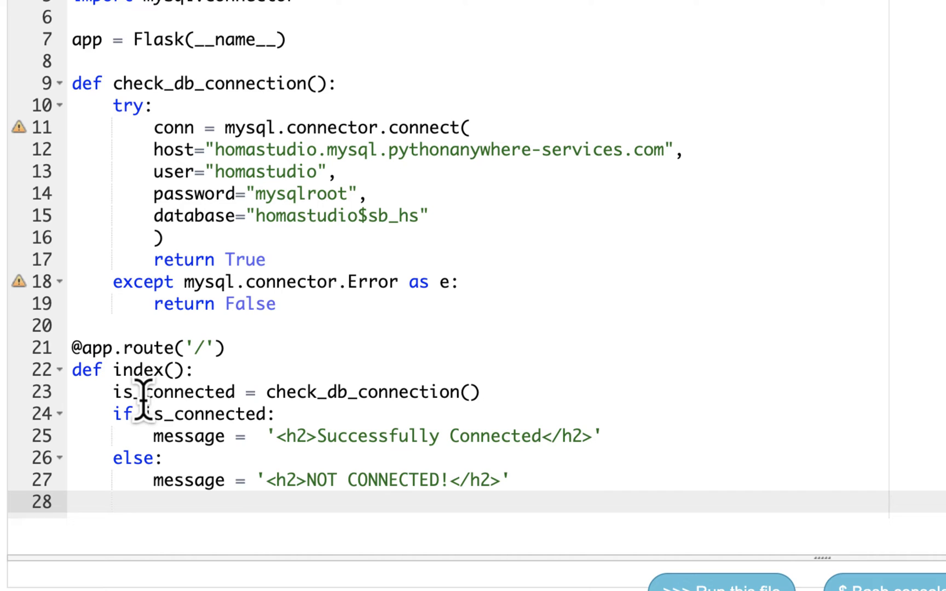
mouse_move(145, 459)
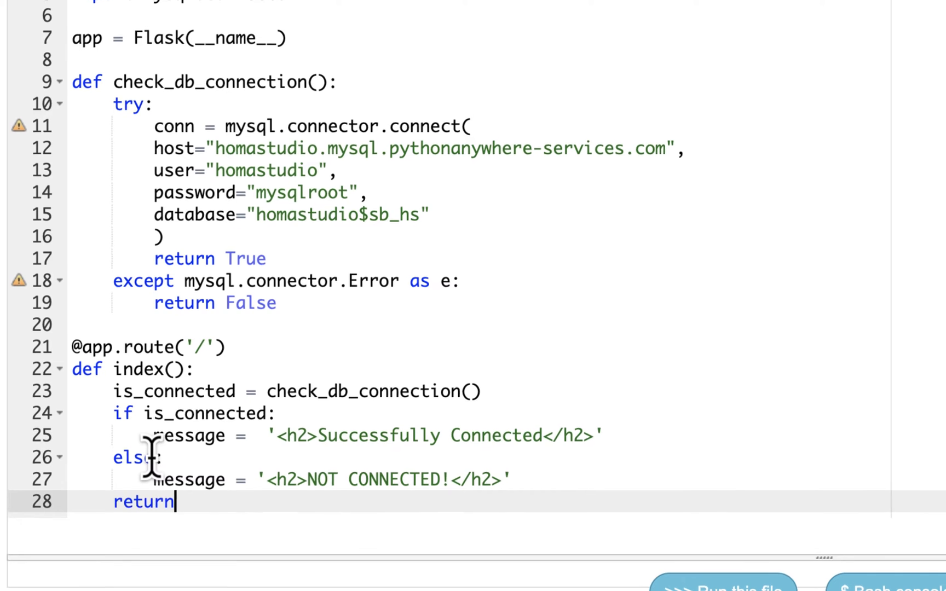
Finish line 28 as return render_template('index.html', message = message).
text(re)
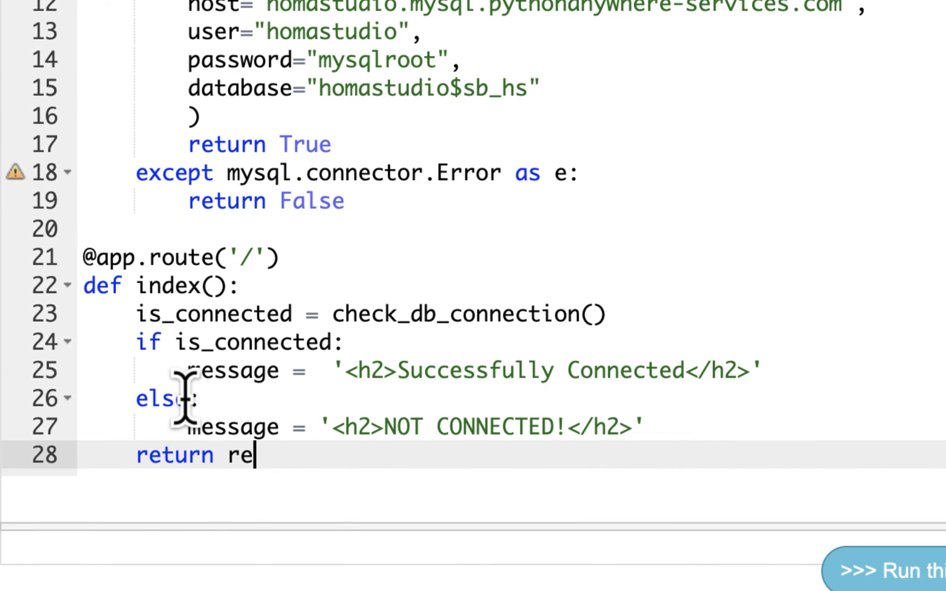
text(nder_)
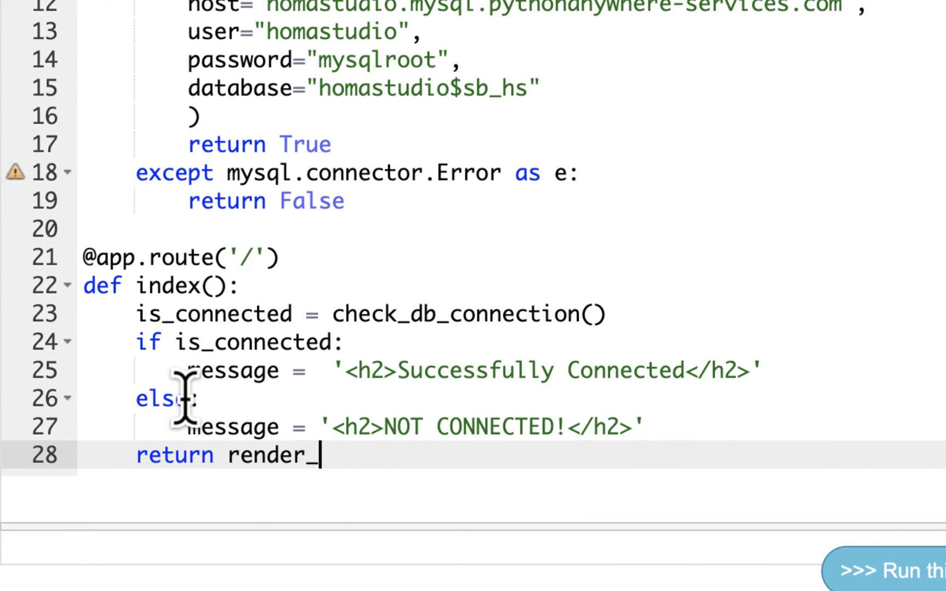
text(template)
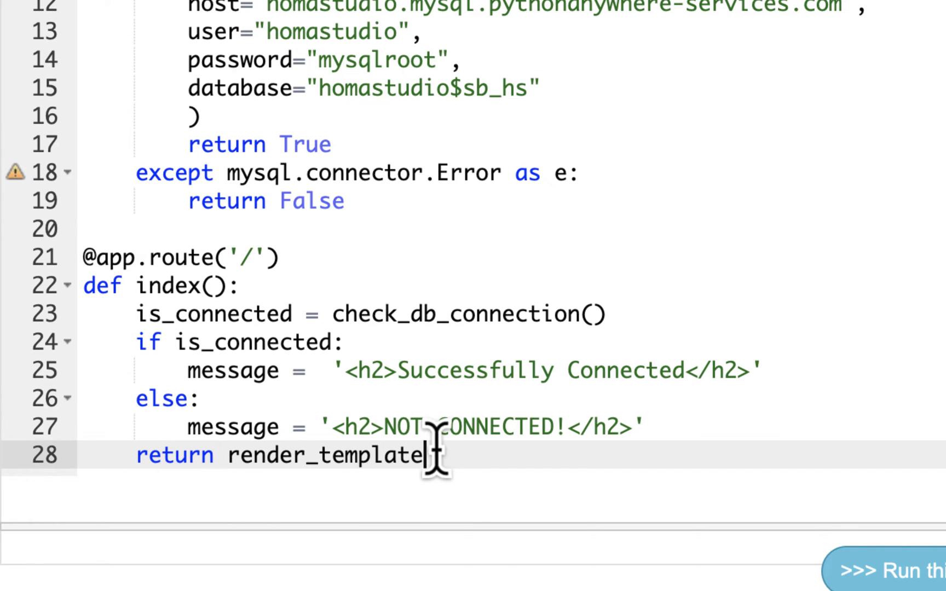
mouse_move(476, 512)
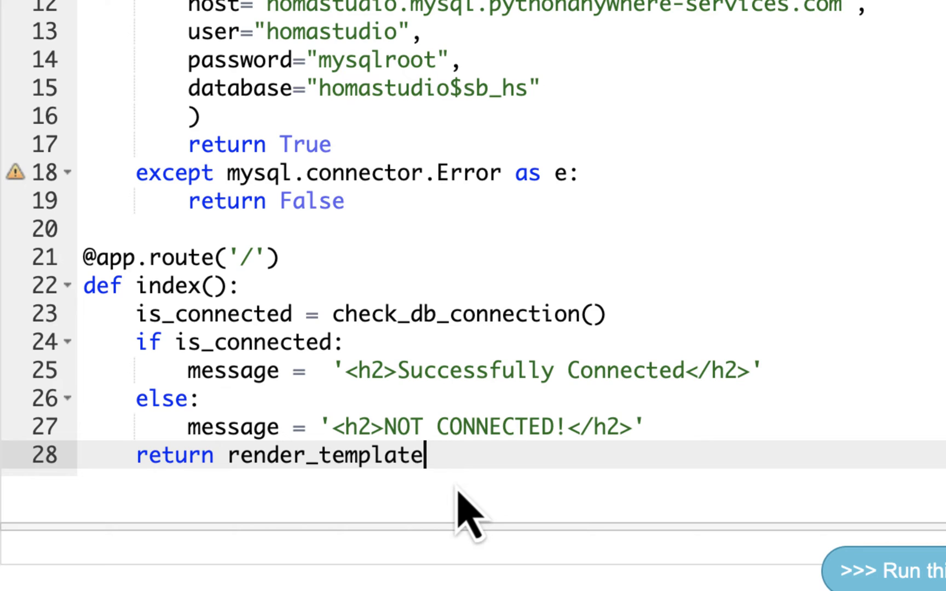
text(()
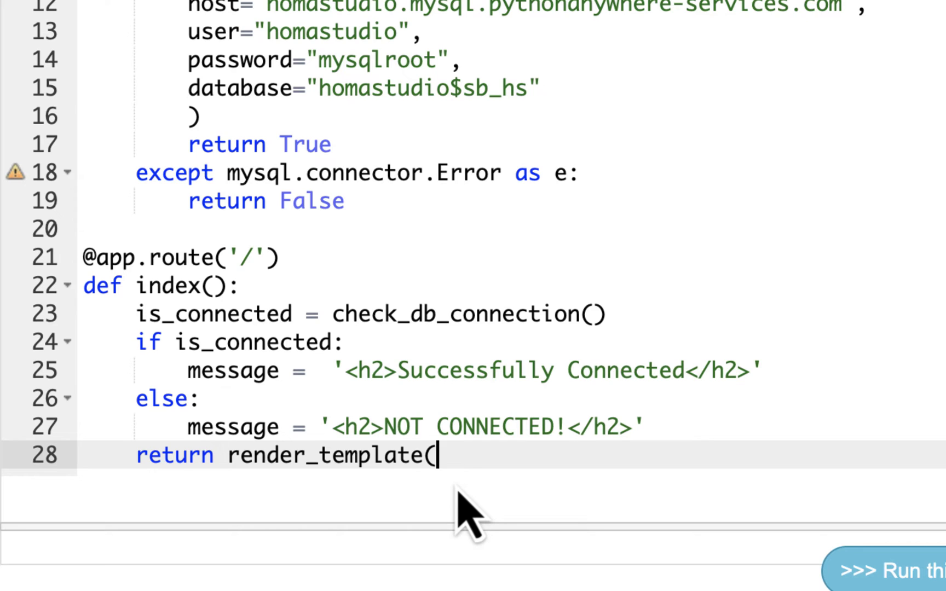
text('inde)
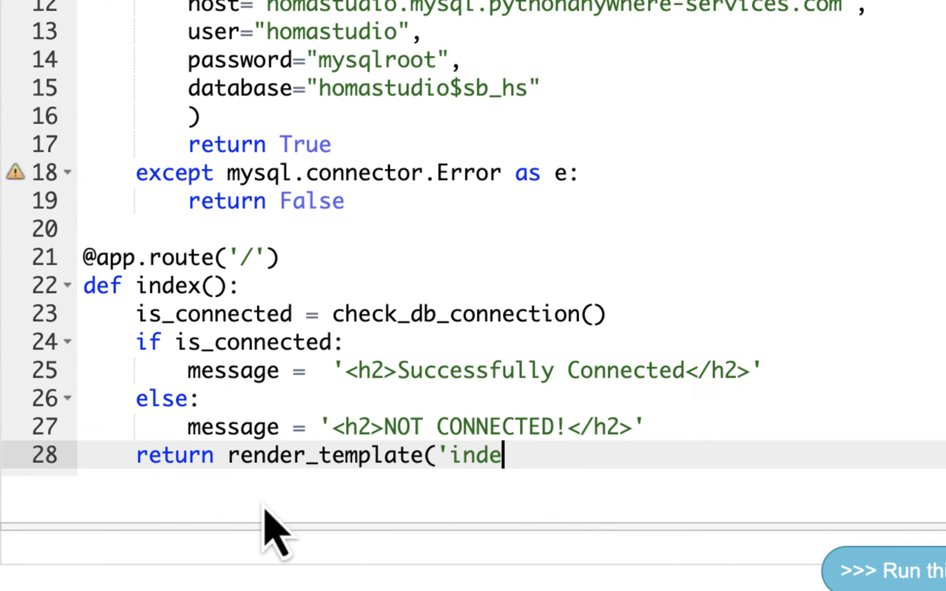
text(x.html')
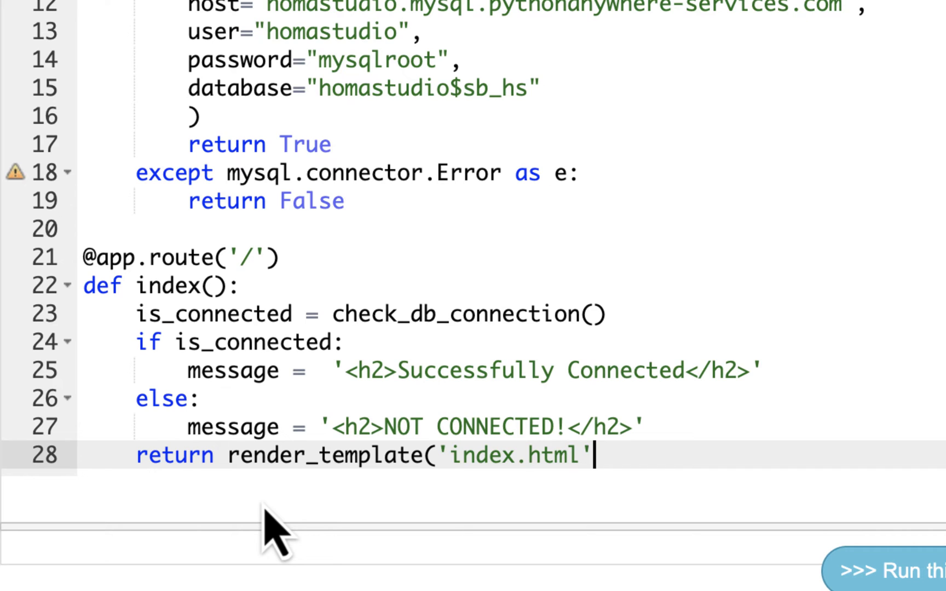
text(, me)
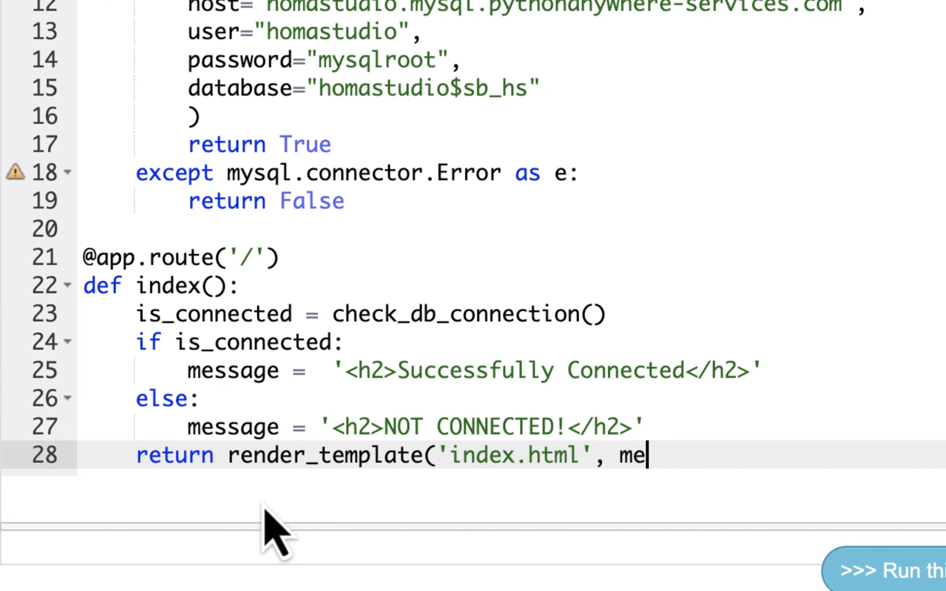
text(ssage -)
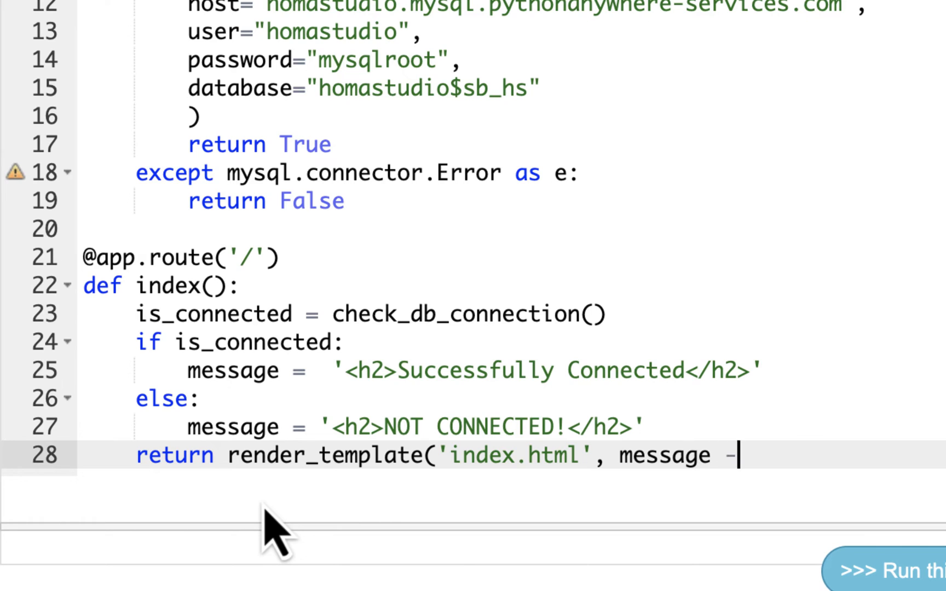
text(= me)
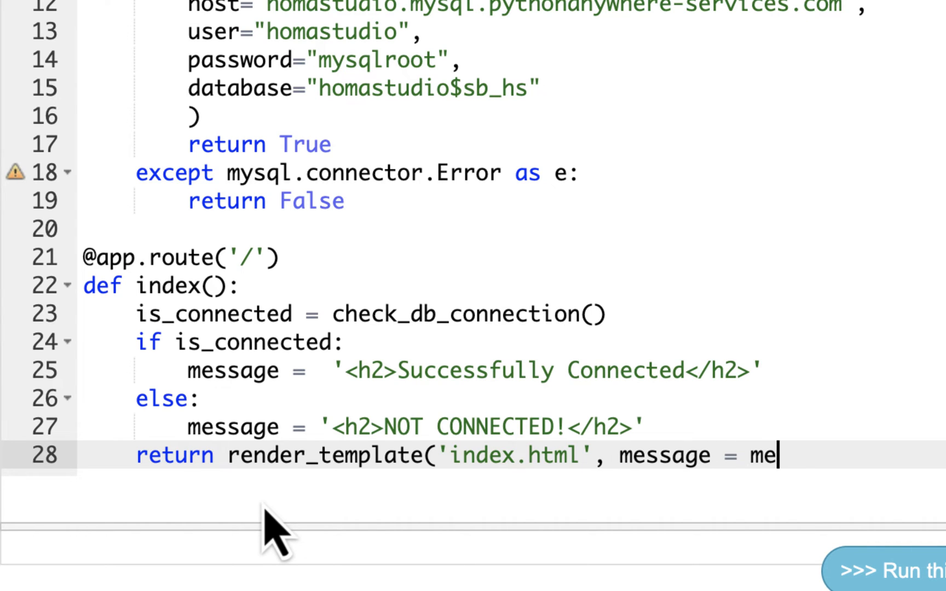
text(ssage)
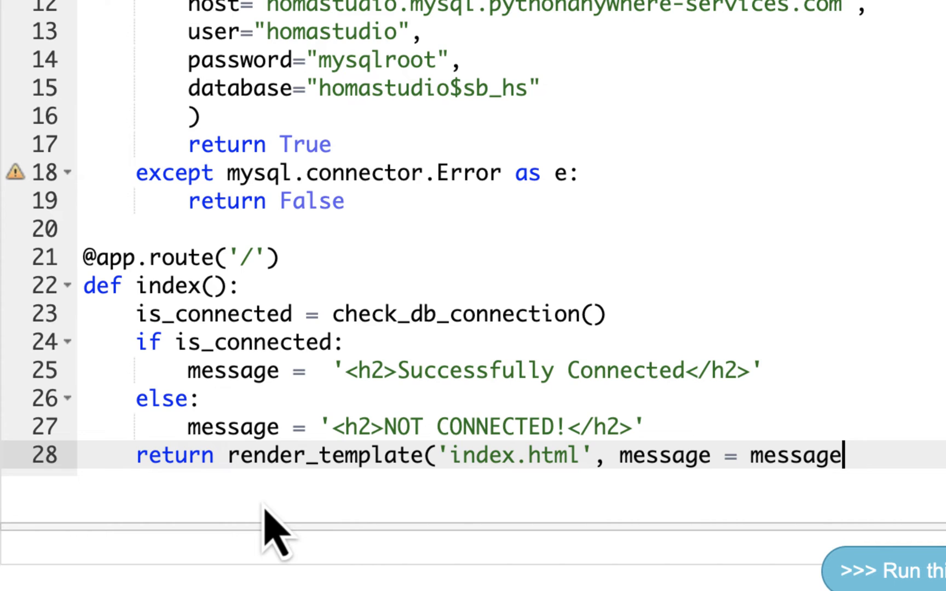
text())
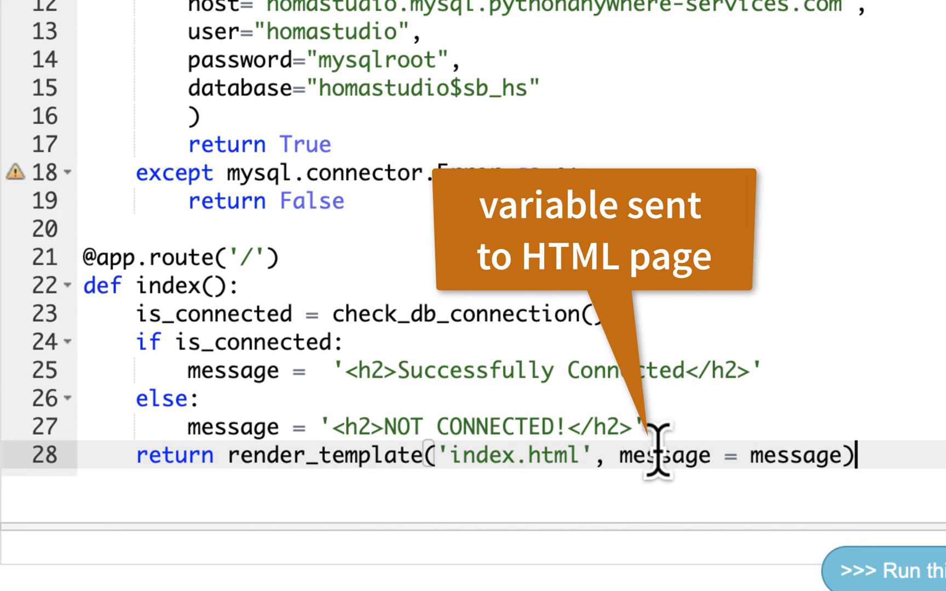
Briefly rename the keyword argument, then restore it to message.
double_click(663, 455)
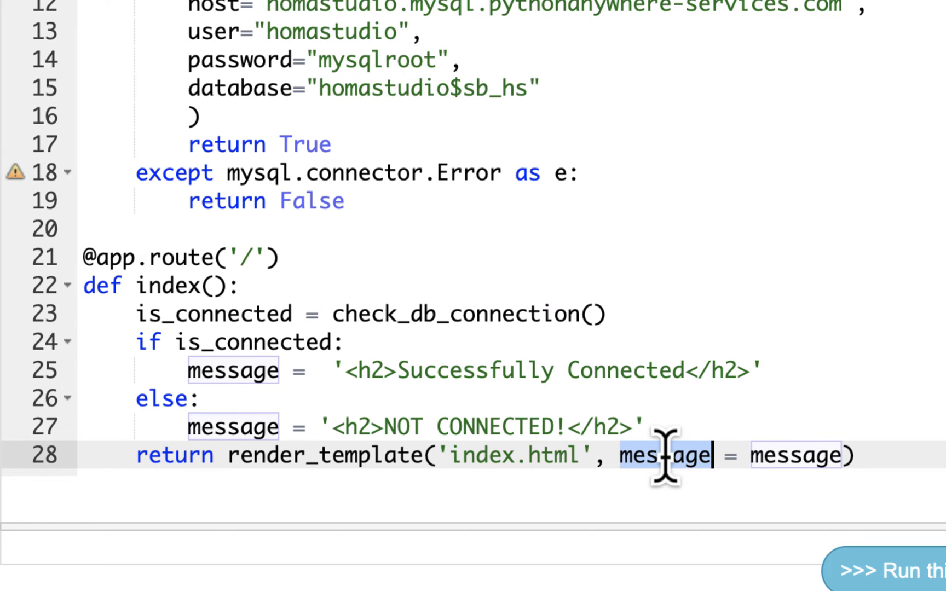
text(new-ws)
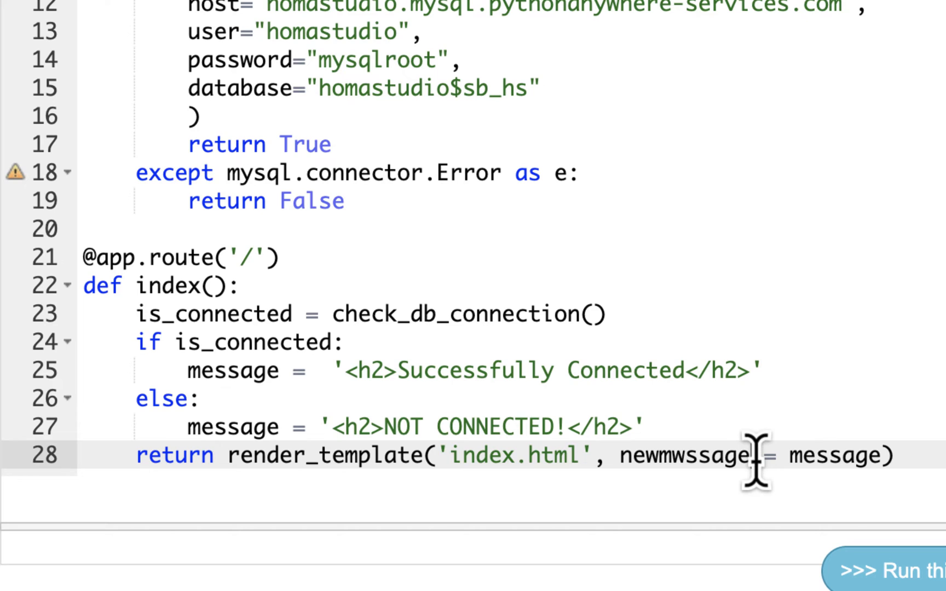
double_click(682, 456)
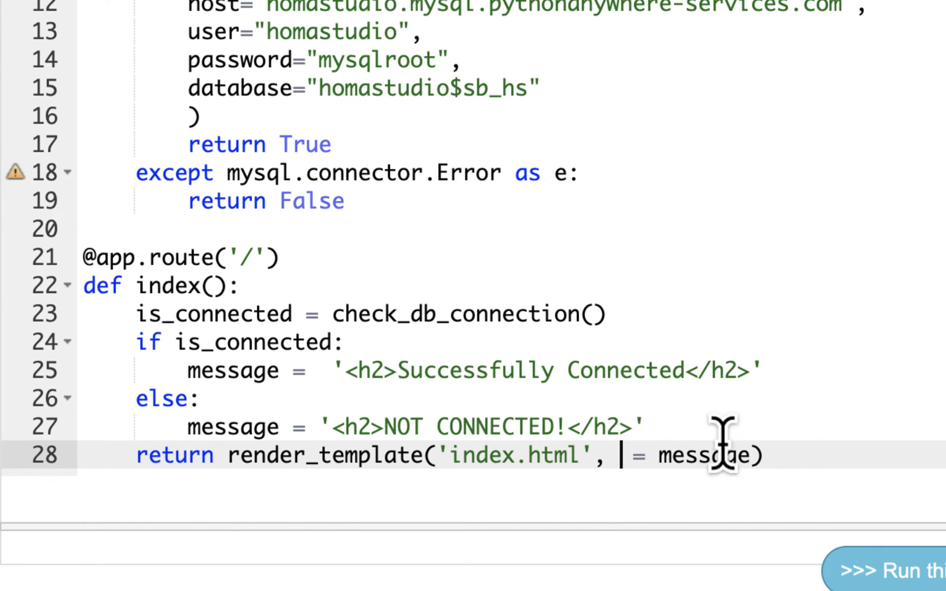
text(message)
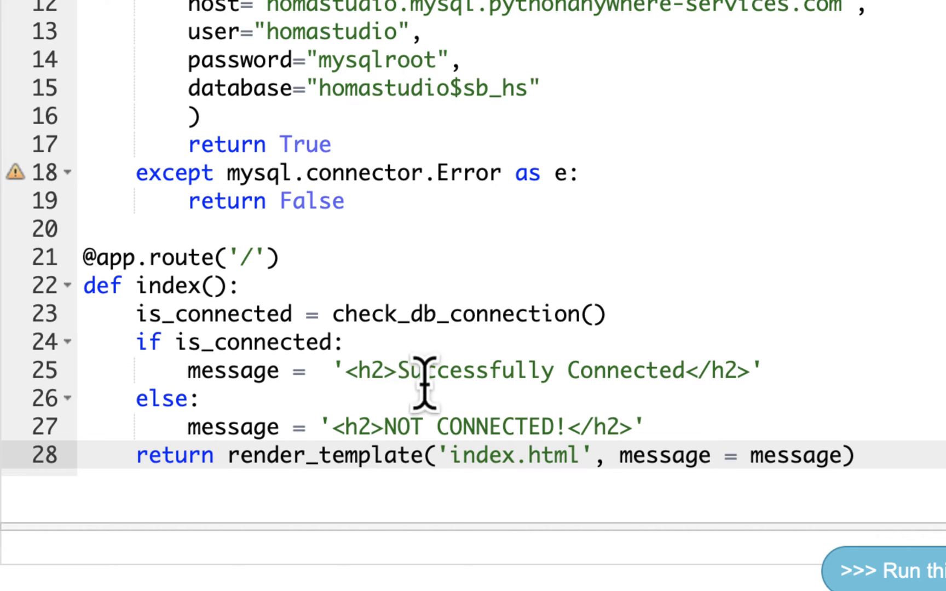
mouse_move(627, 374)
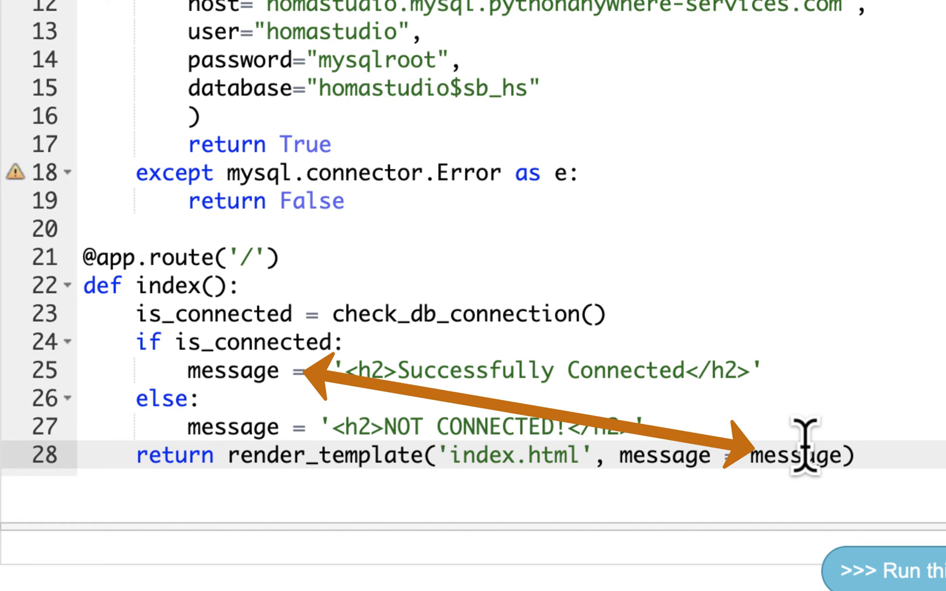
mouse_move(663, 470)
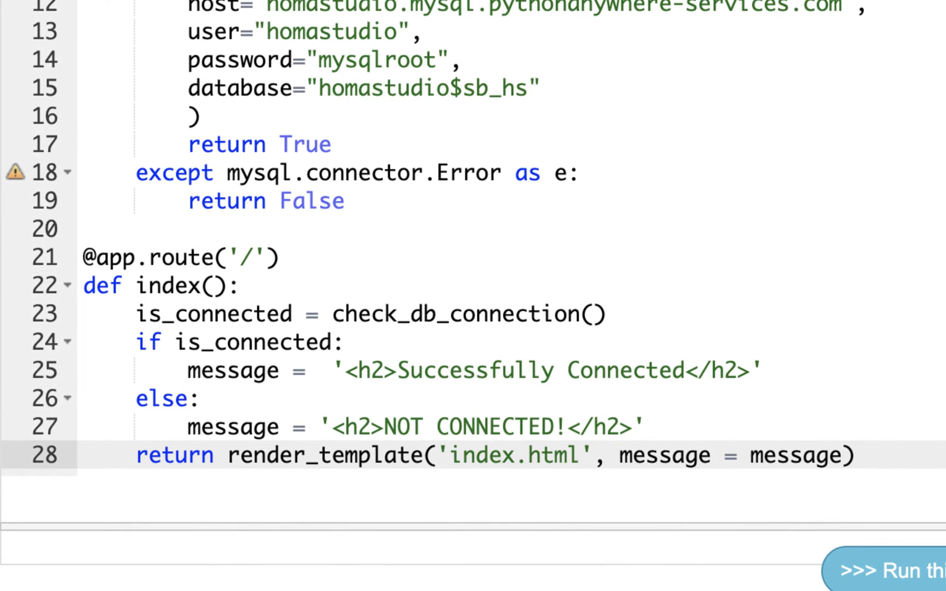
click(712, 455)
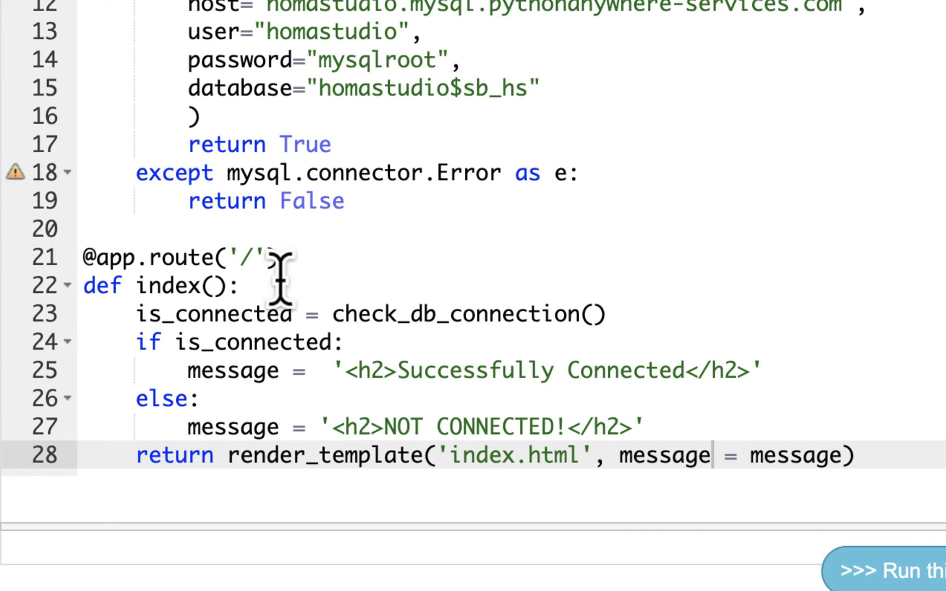
mouse_move(766, 277)
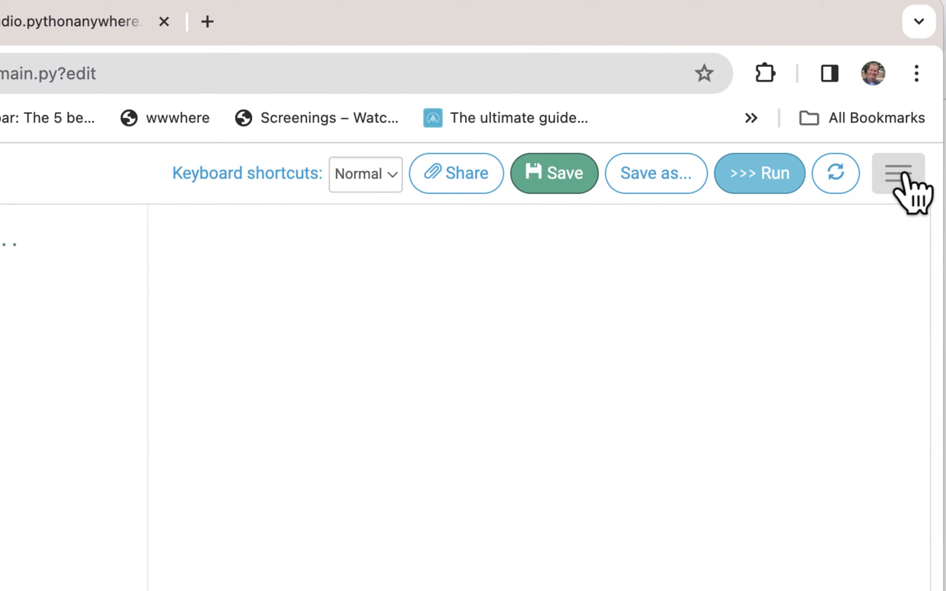
Open the Files page in a new tab and enter the flask directory.
click(898, 173)
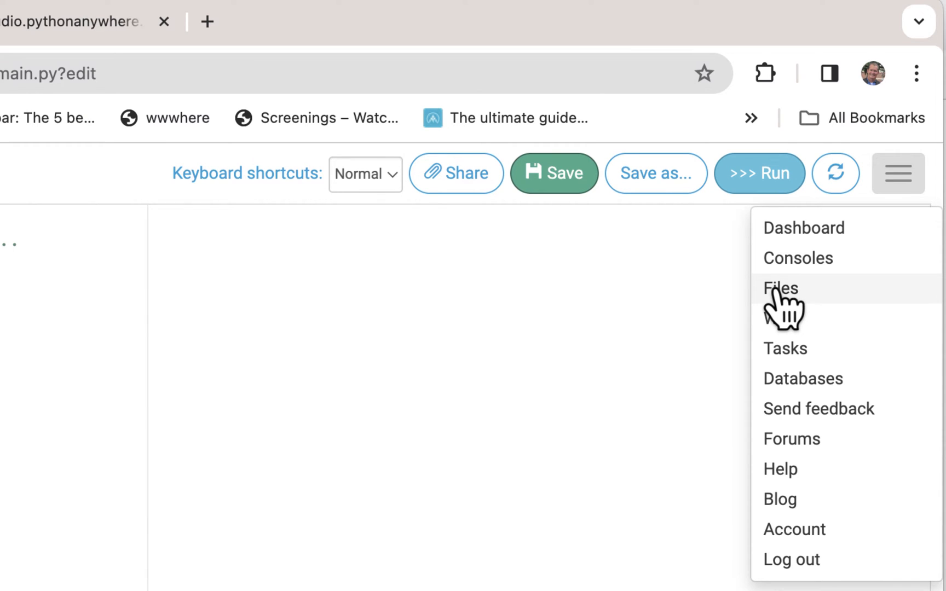
right_click(779, 288)
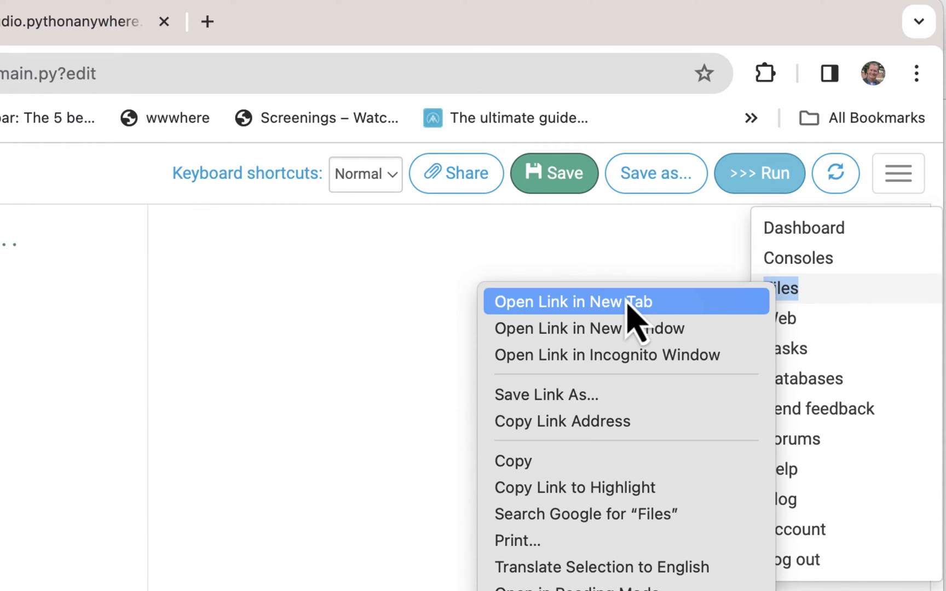
click(568, 302)
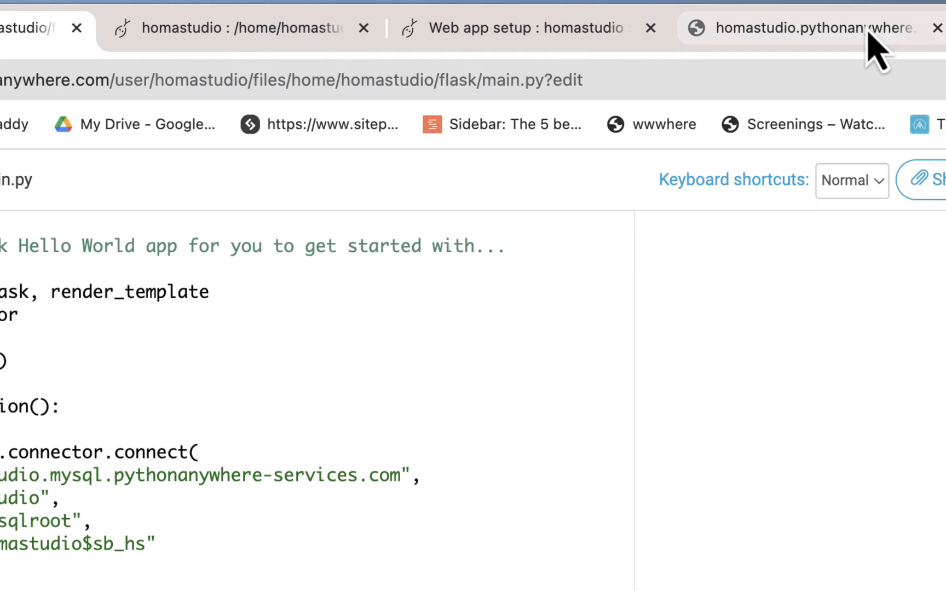
click(241, 27)
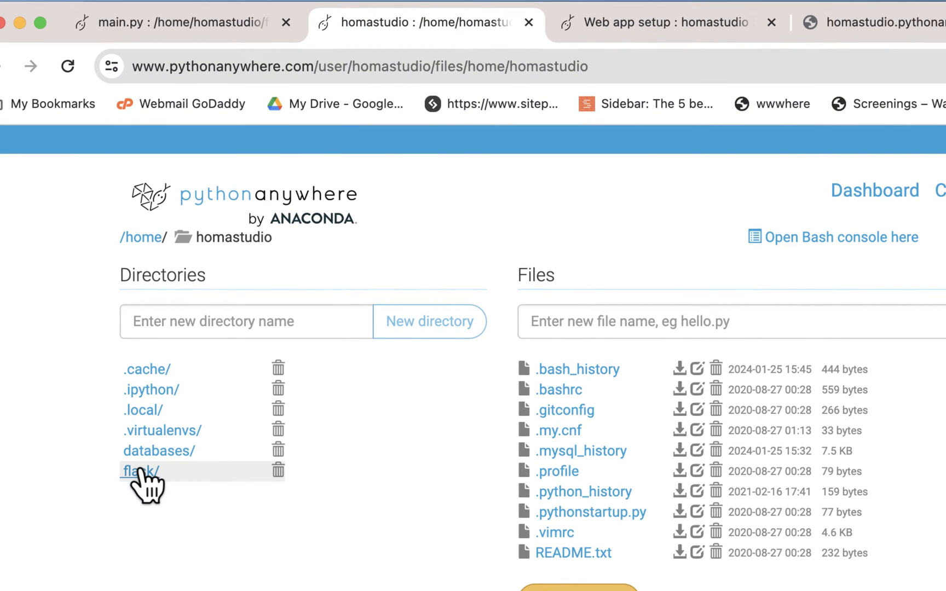
click(138, 471)
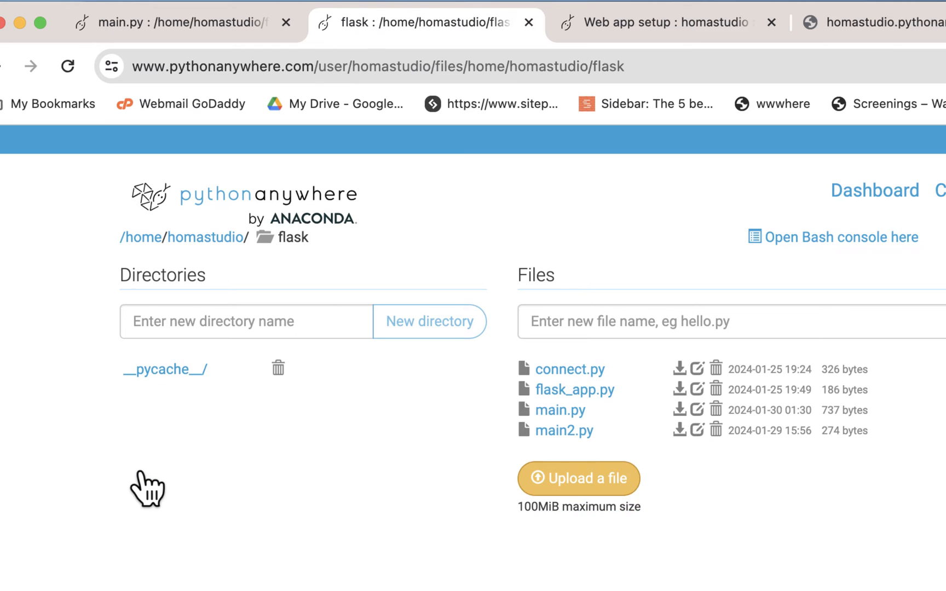
scroll(down, 3)
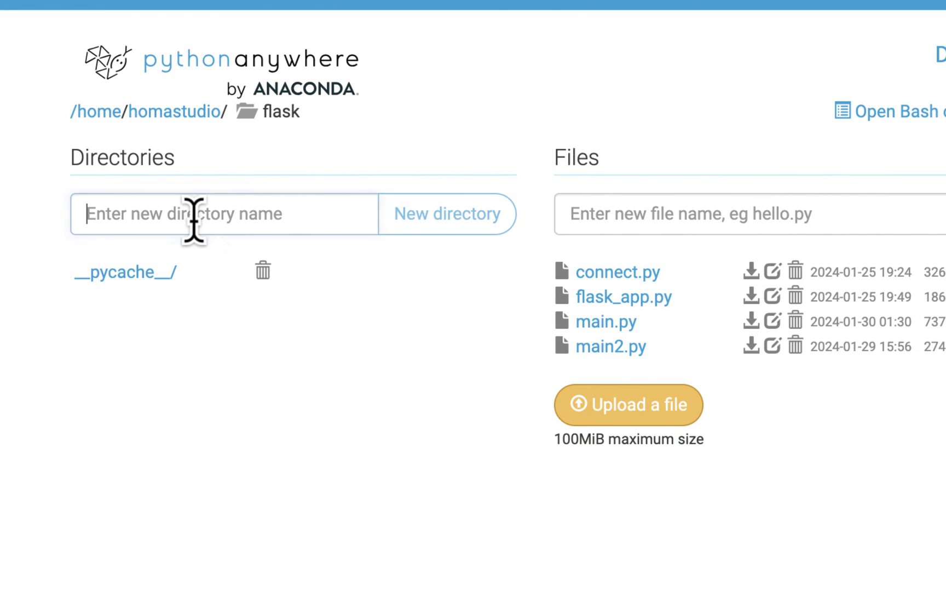
Create a templates directory and a new index.html file inside it.
text(templates)
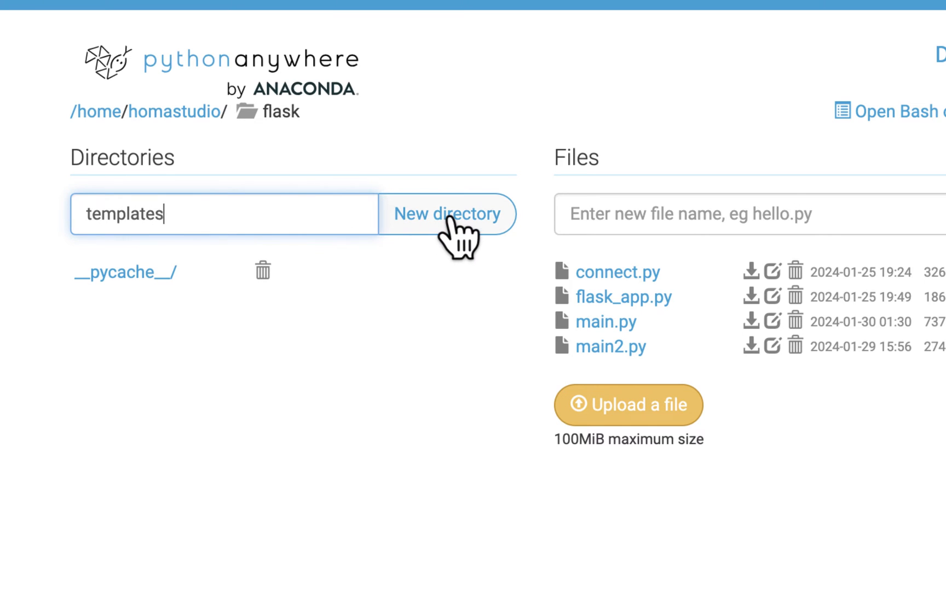
click(447, 215)
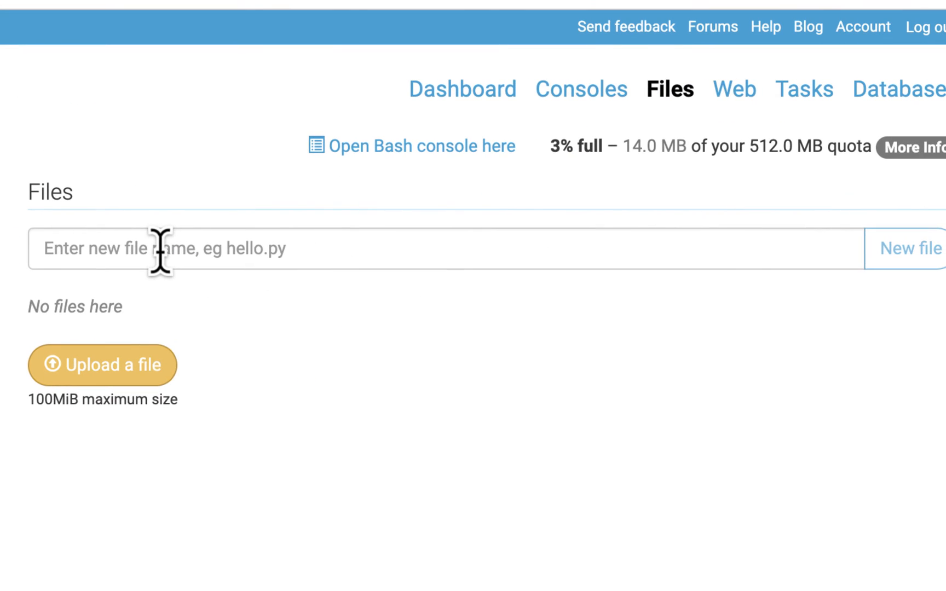
text(index.html)
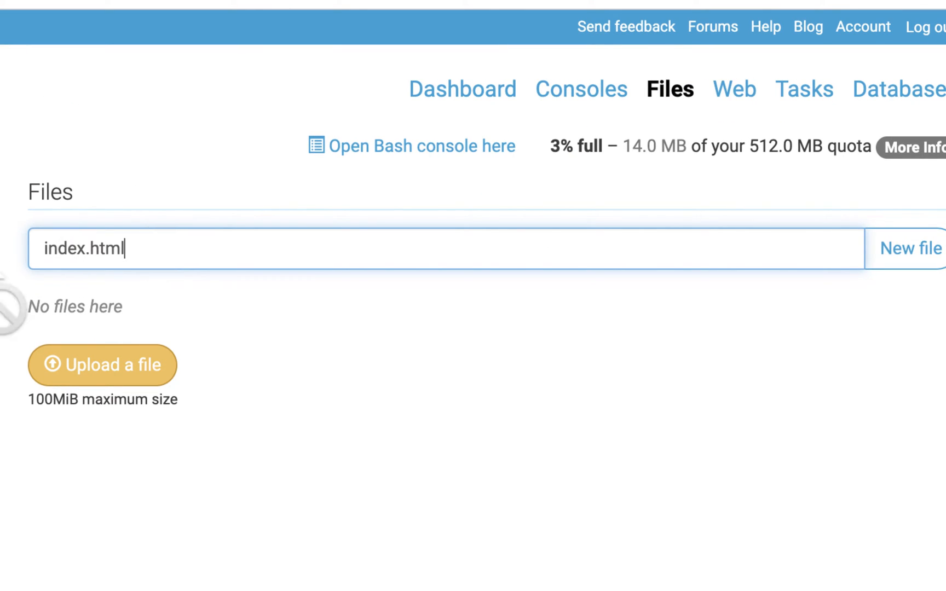
mouse_move(920, 259)
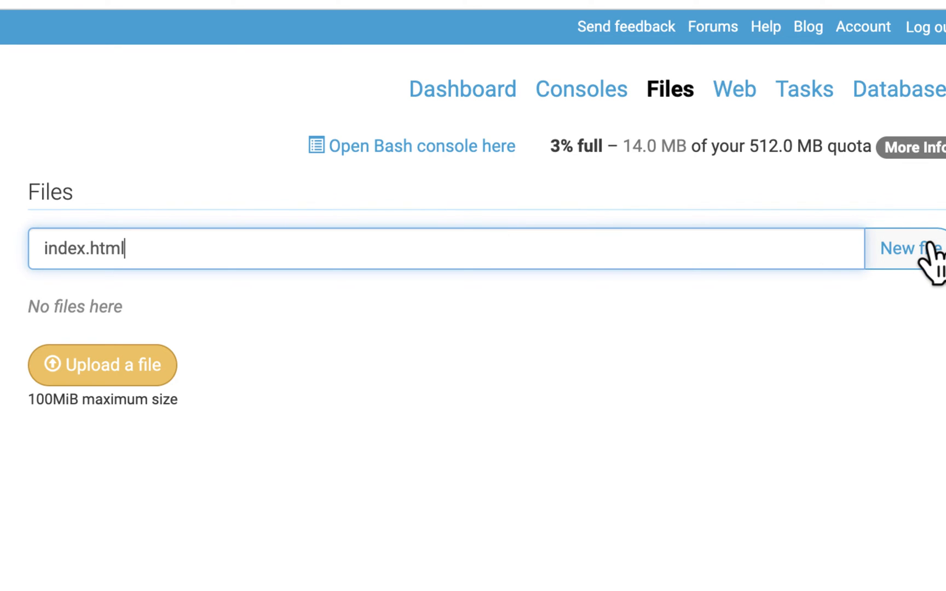
click(913, 249)
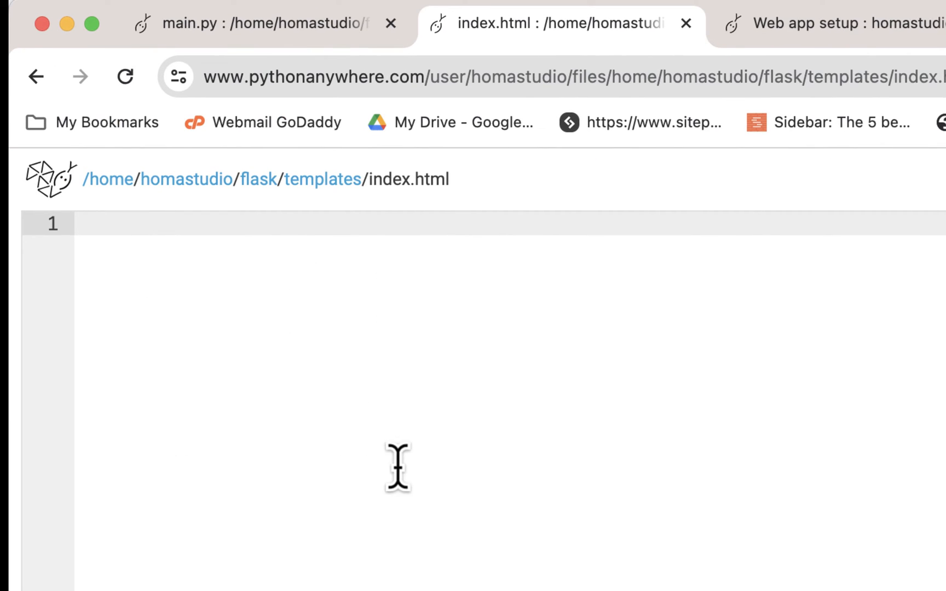
mouse_move(413, 486)
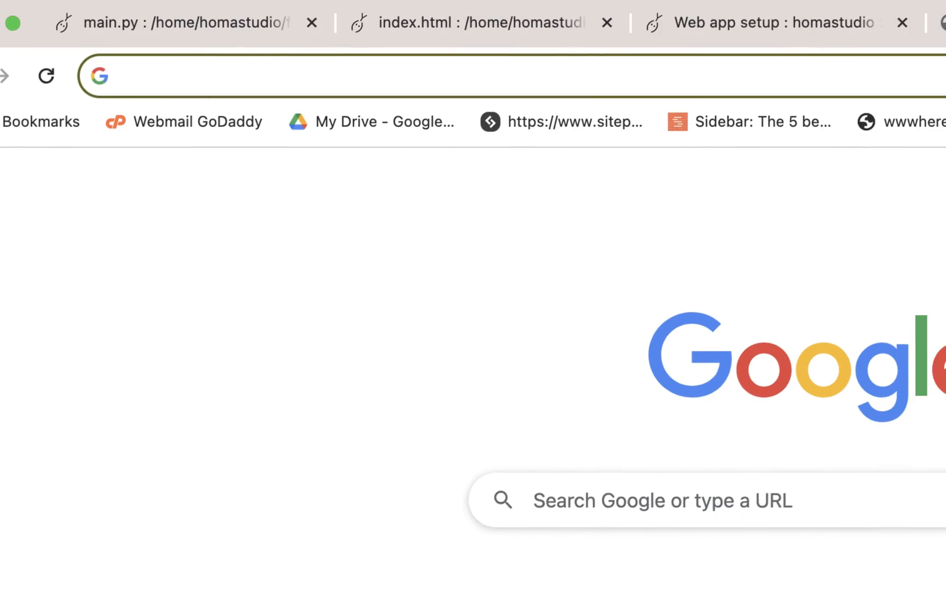
Log in to Replit and create a new repl from the HTML, CSS, JS template.
click(708, 19)
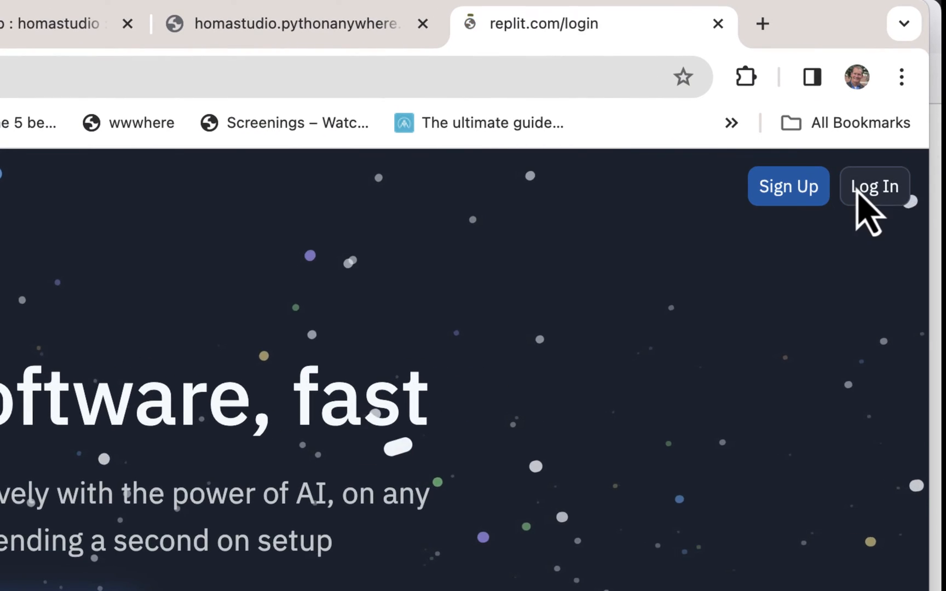
click(872, 187)
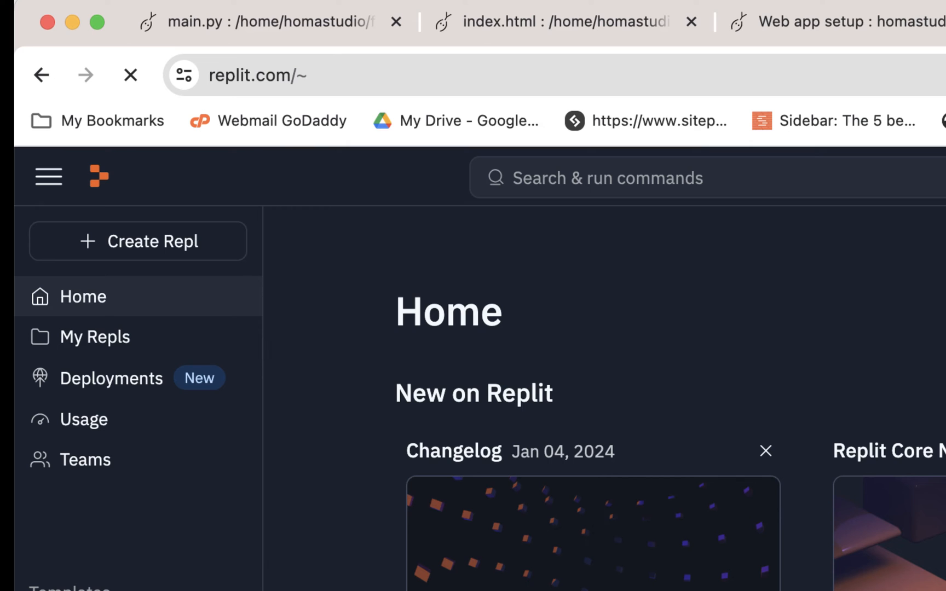
mouse_move(269, 338)
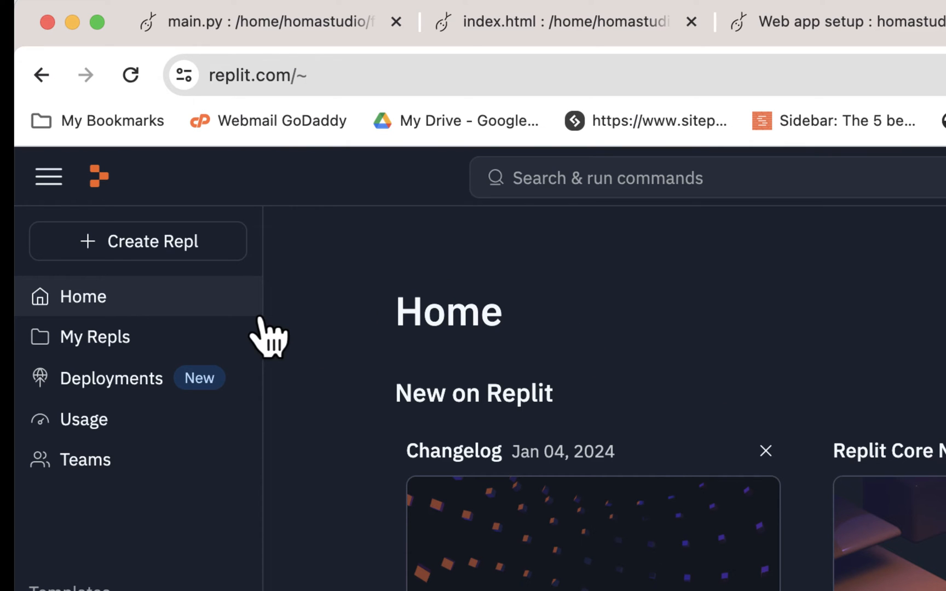
click(138, 241)
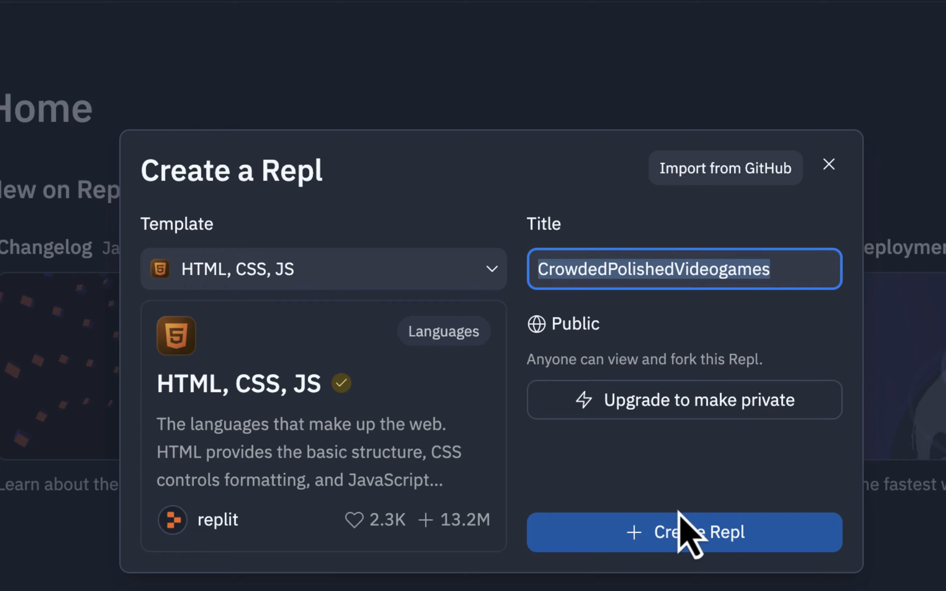
click(684, 532)
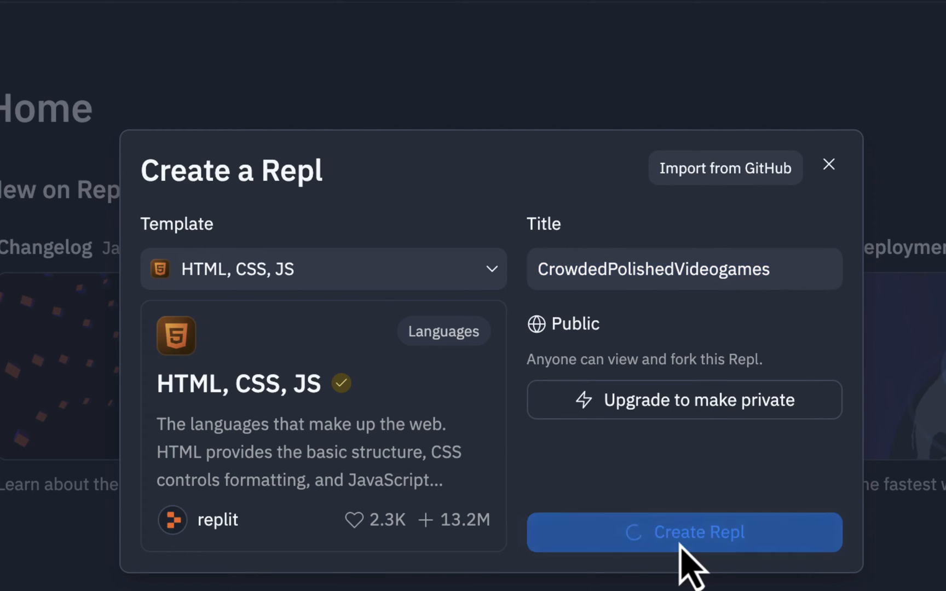
click(684, 532)
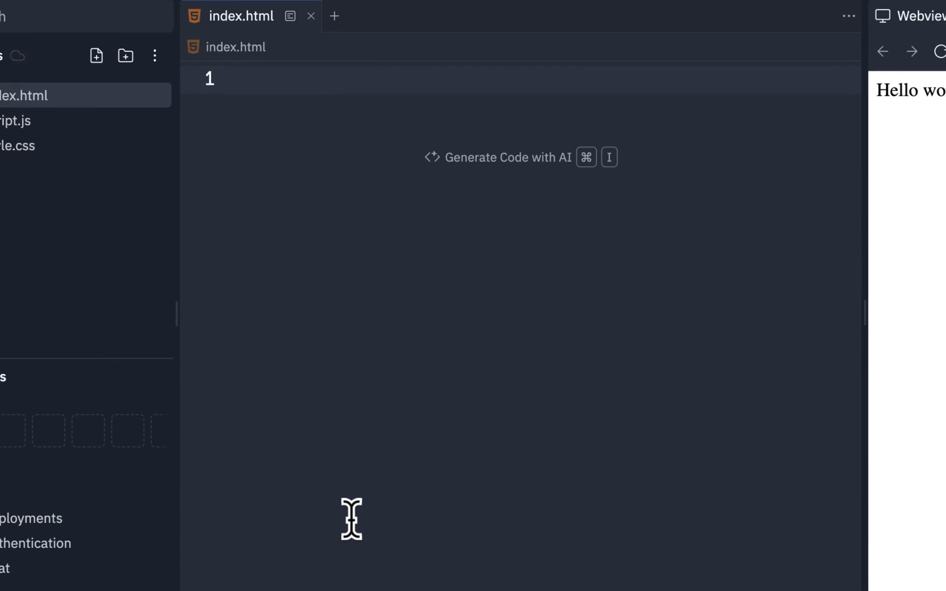
Insert the Emmet HTML boilerplate and add an h1 reading Database Connection Status in the body.
text(!)
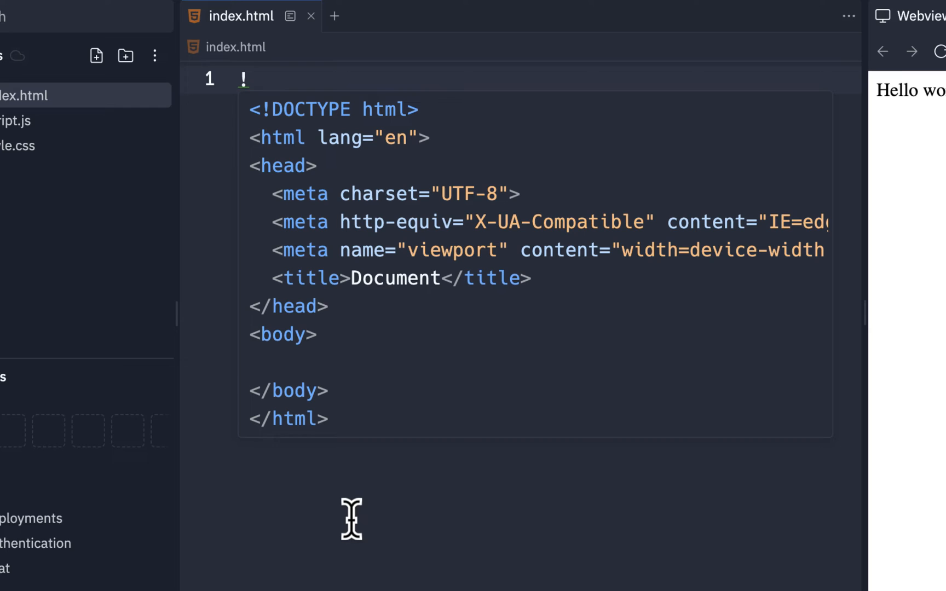
key(Tab)
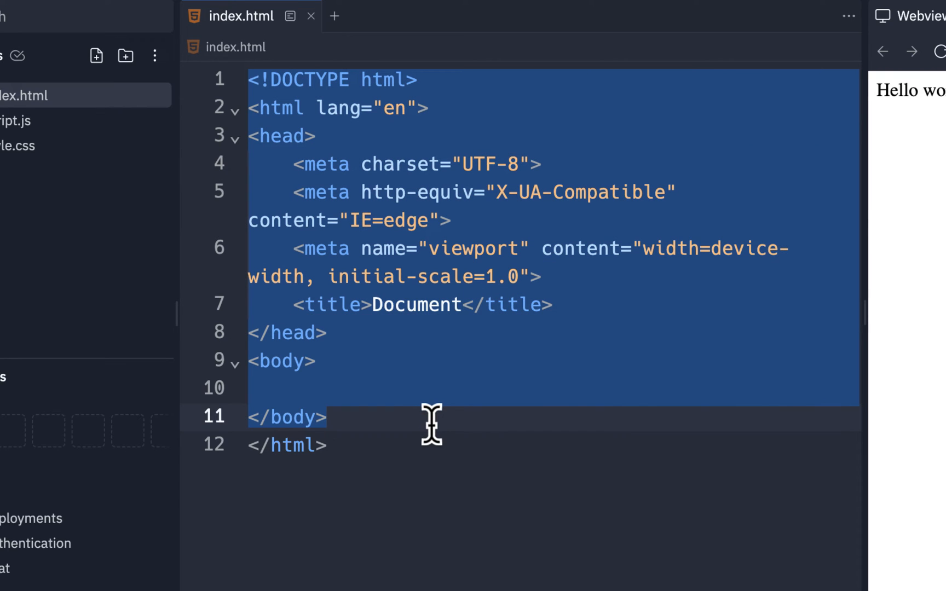
click(341, 361)
text(<h1></h1>)
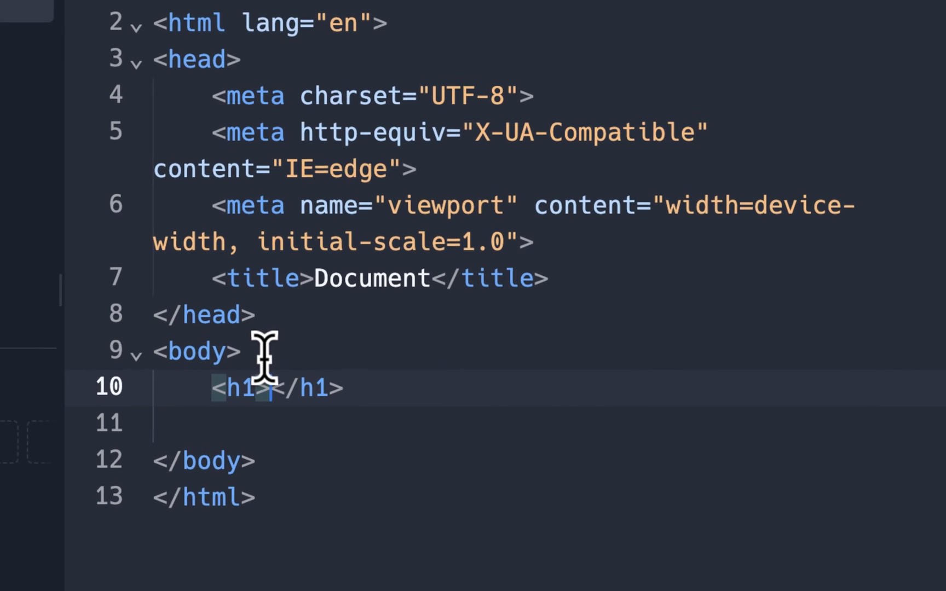
text(Datab)
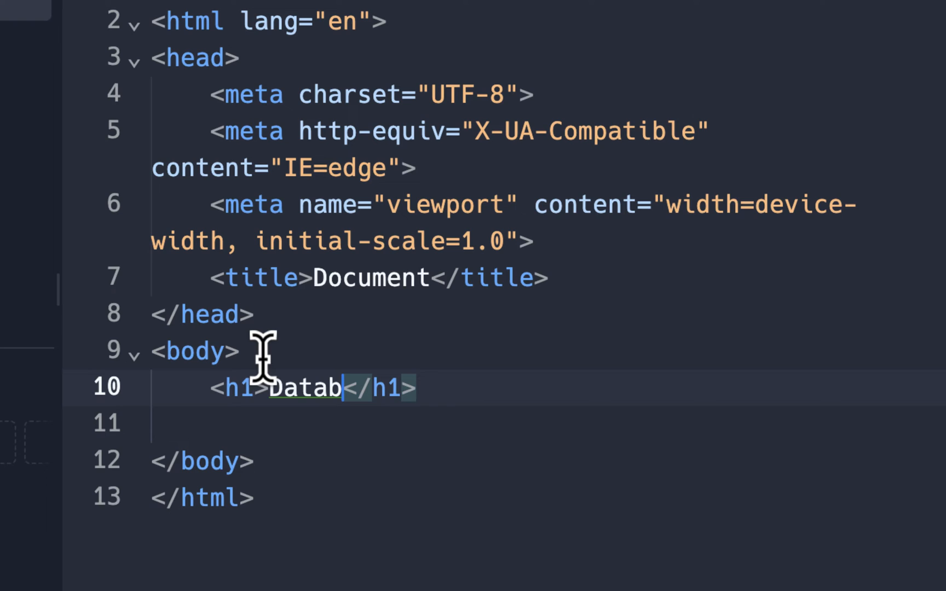
text(ase Connection Stat)
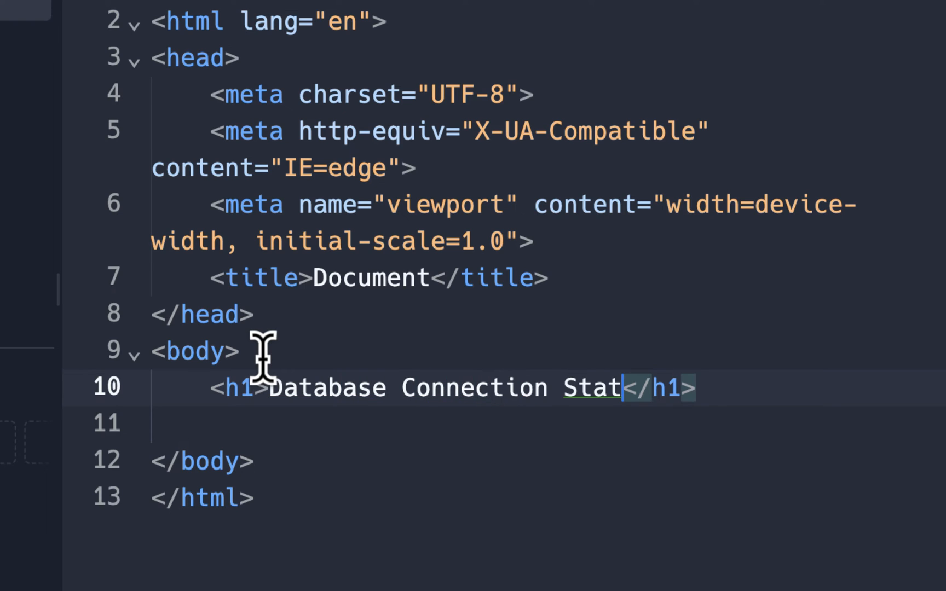
text(us)
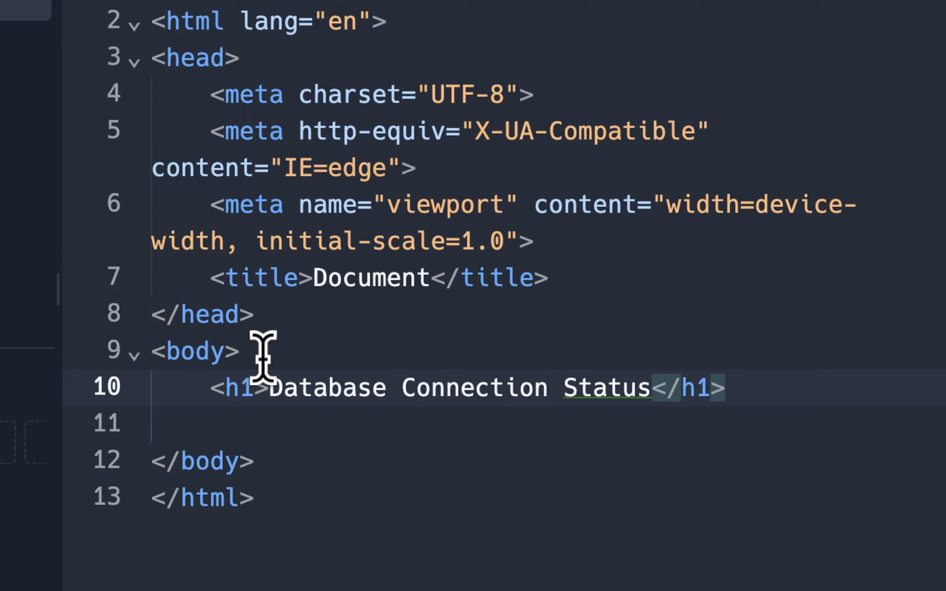
mouse_move(658, 387)
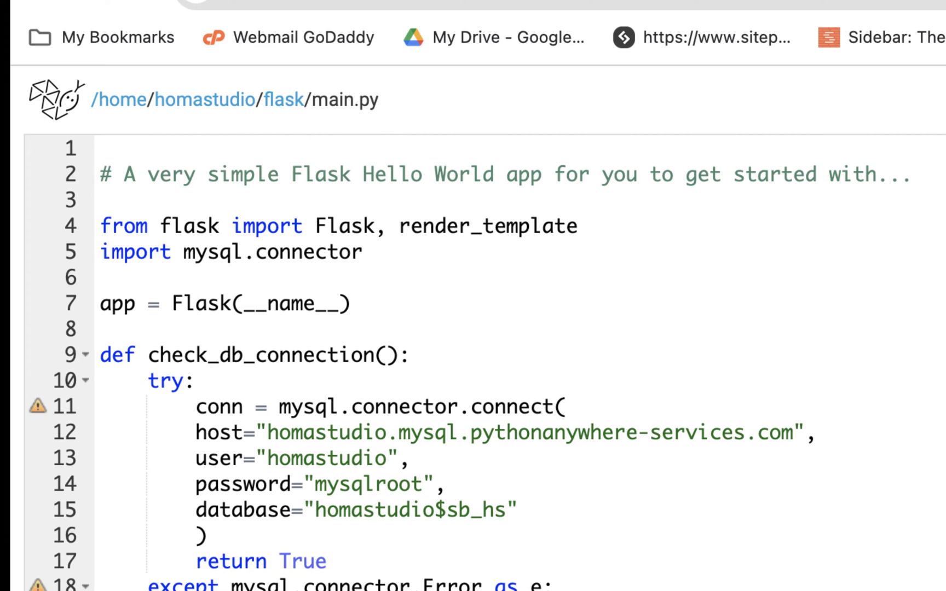
scroll(down, 3)
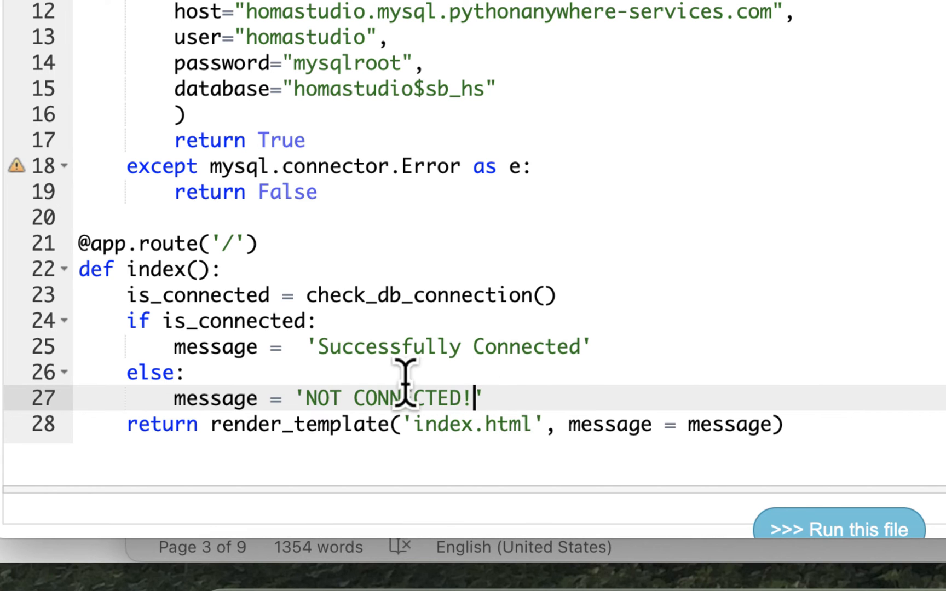
mouse_move(398, 356)
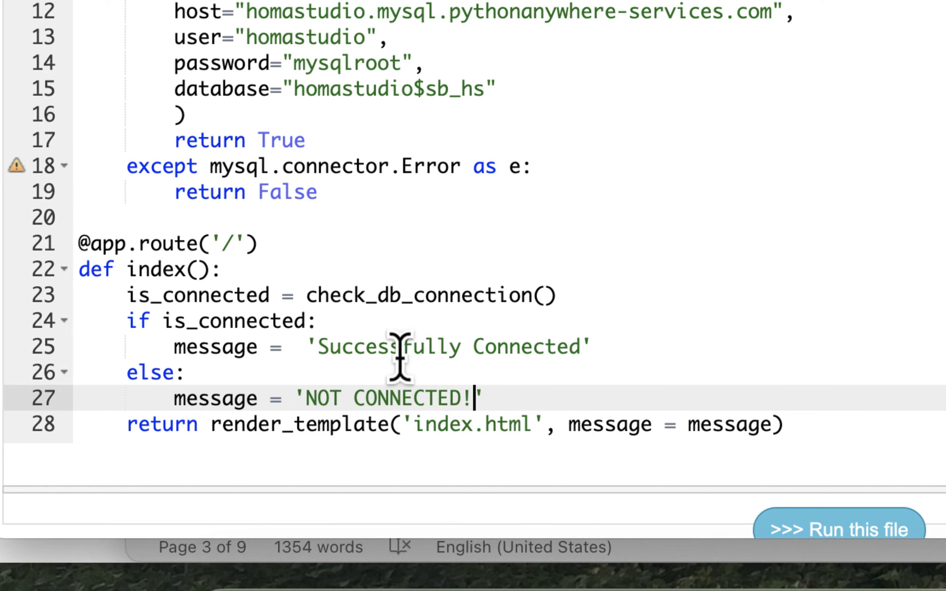
mouse_move(459, 411)
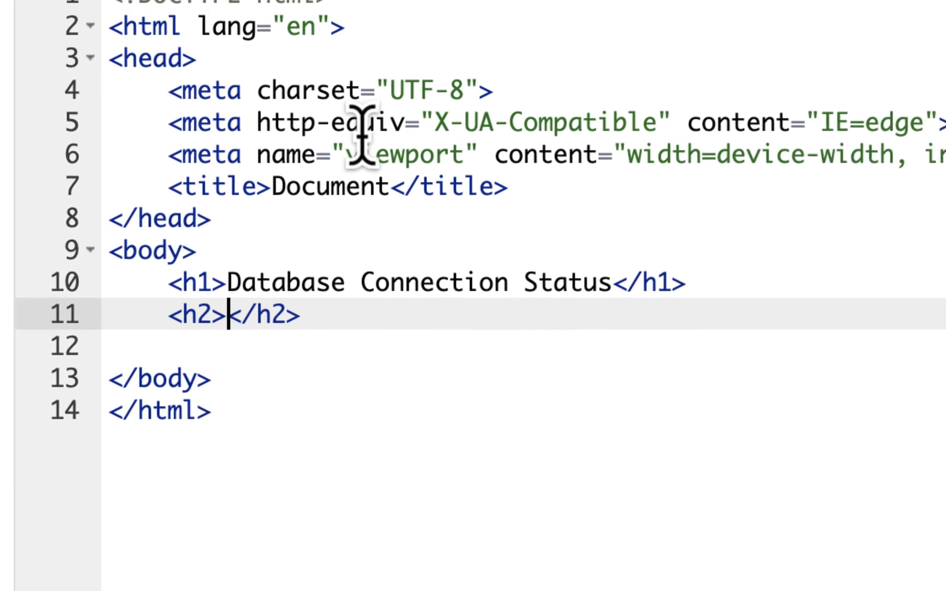
Add an h2 containing the {{ nessage }} placeholder under the heading.
scroll(down, 3)
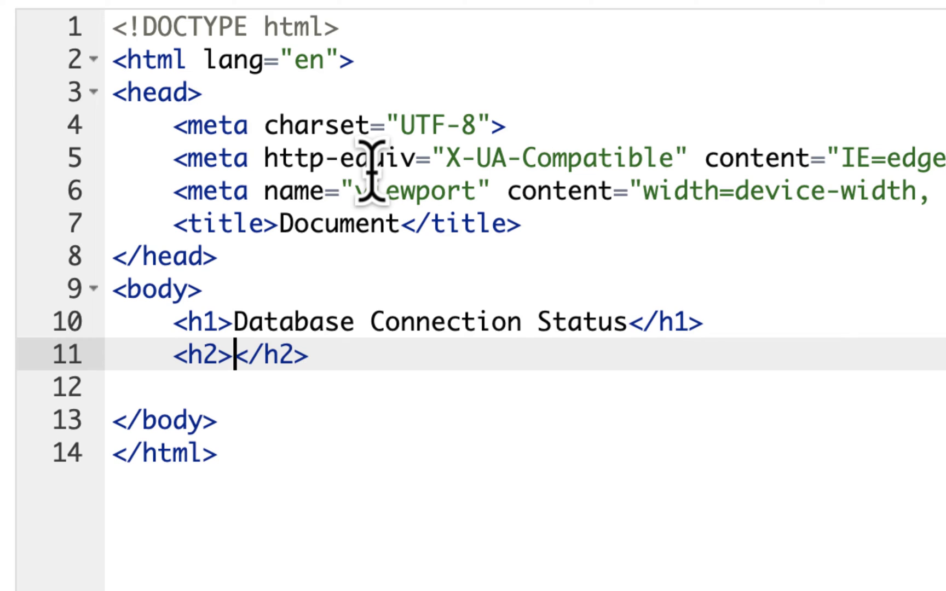
text({{)
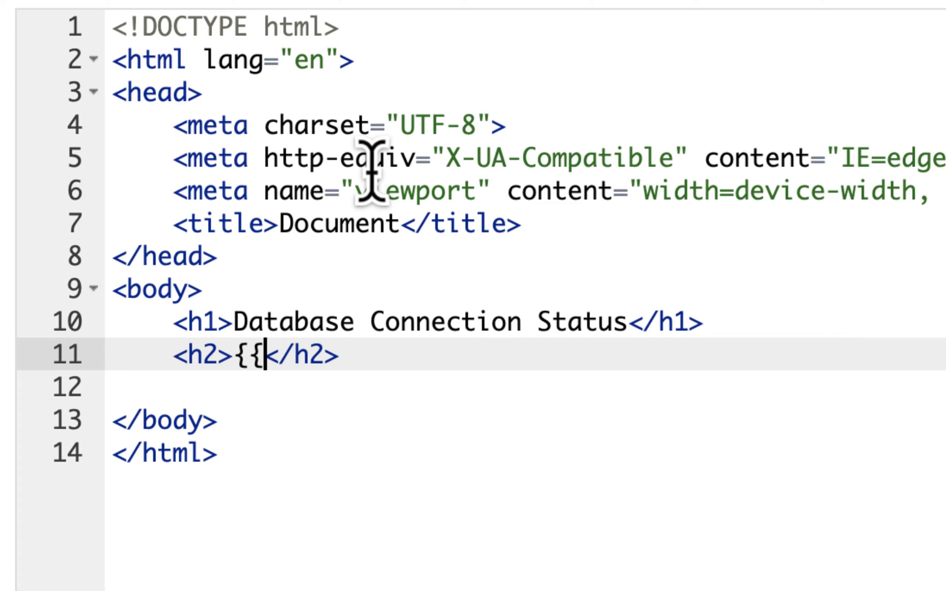
text(nessage)
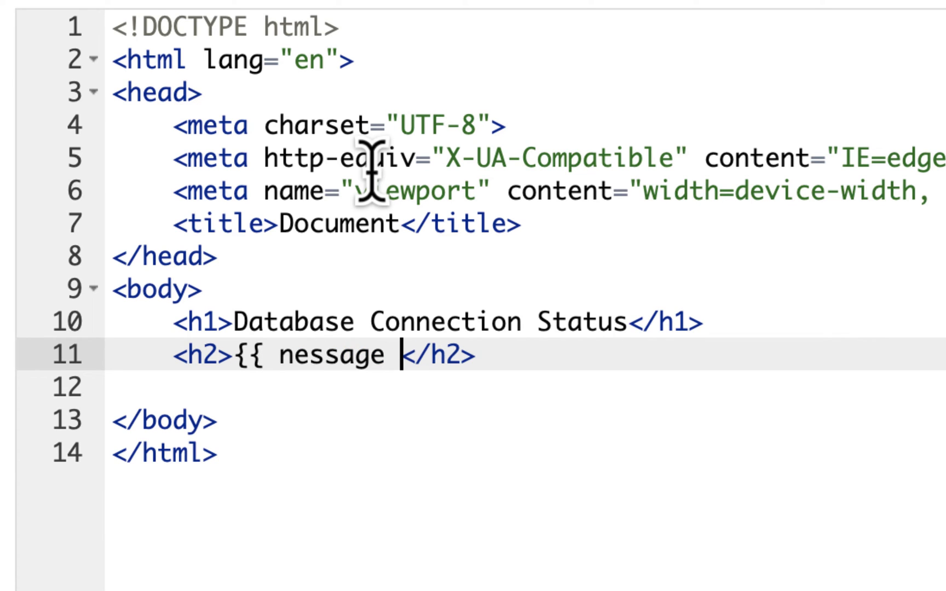
text(}})
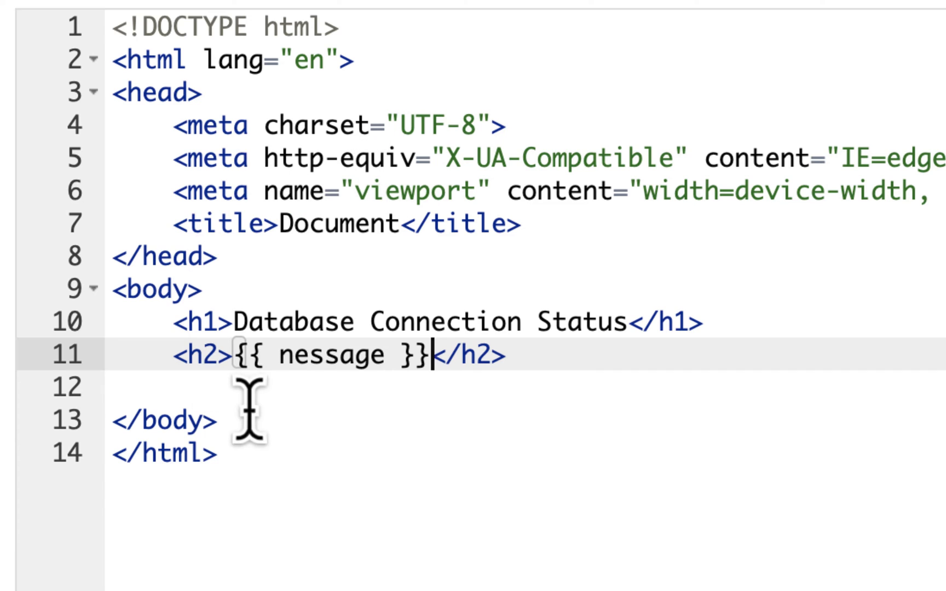
mouse_move(199, 326)
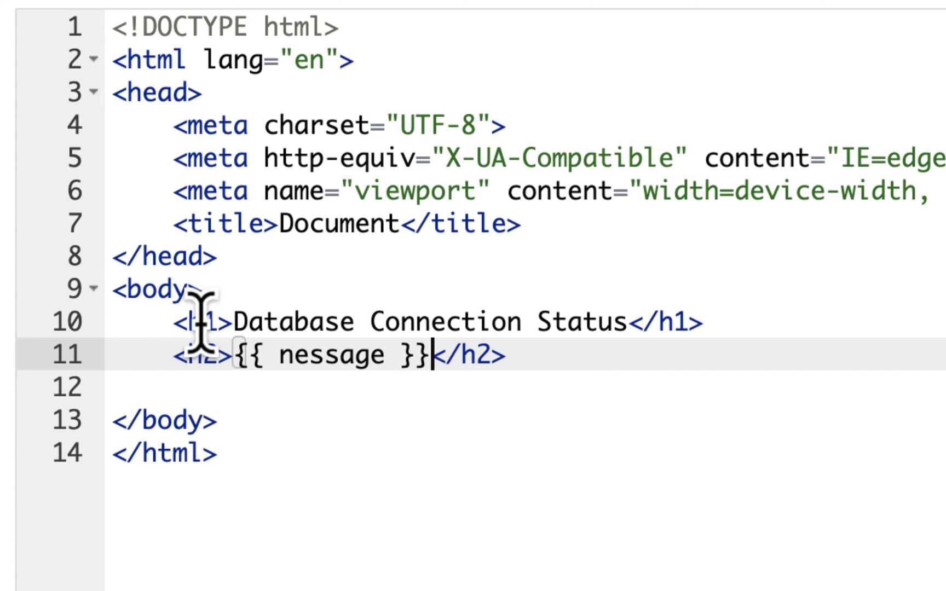
mouse_move(444, 471)
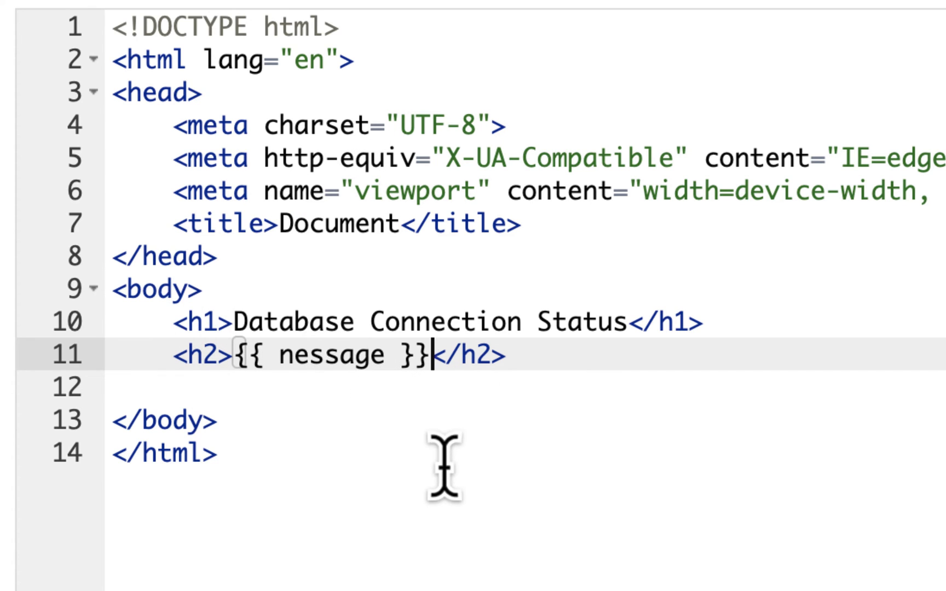
mouse_move(413, 133)
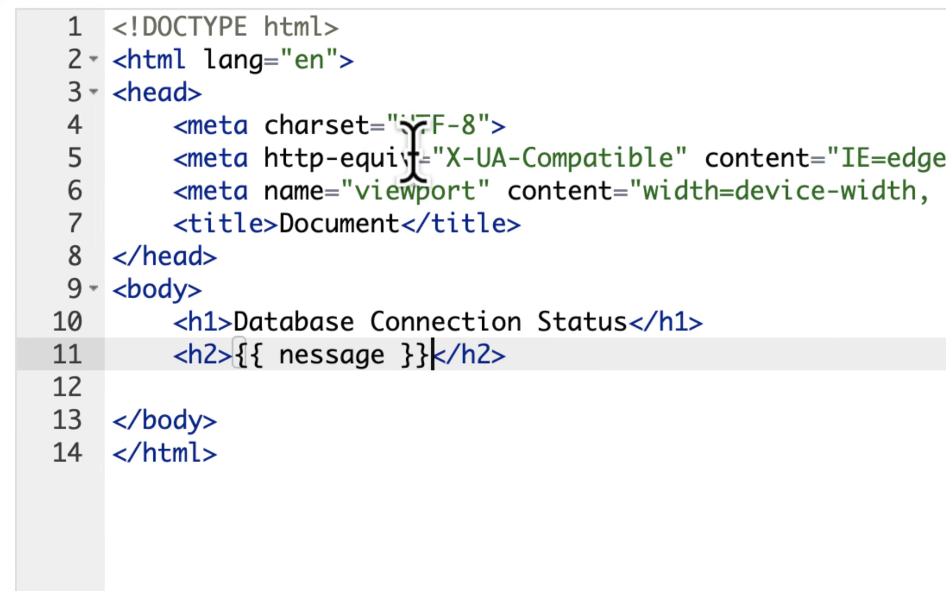
mouse_move(716, 419)
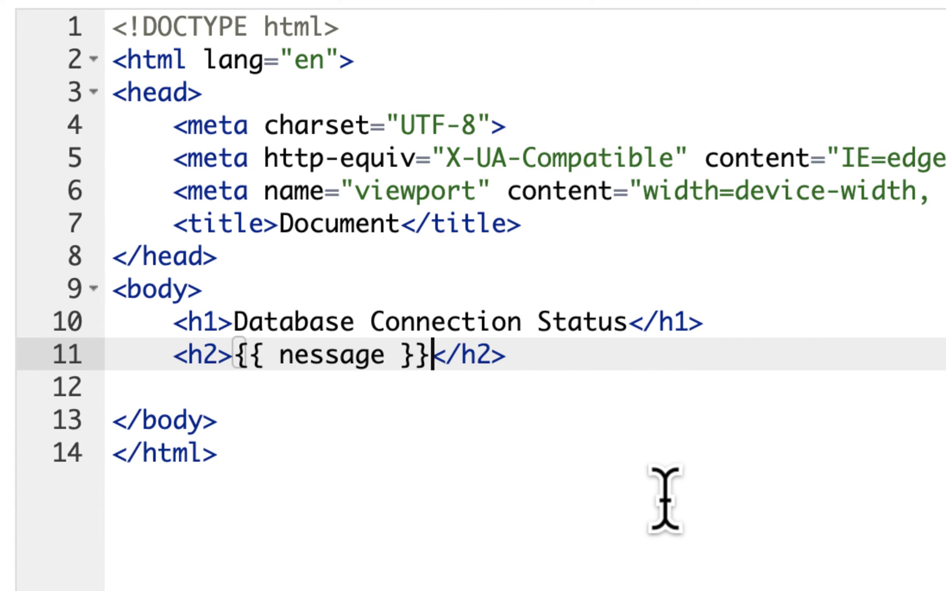
mouse_move(799, 474)
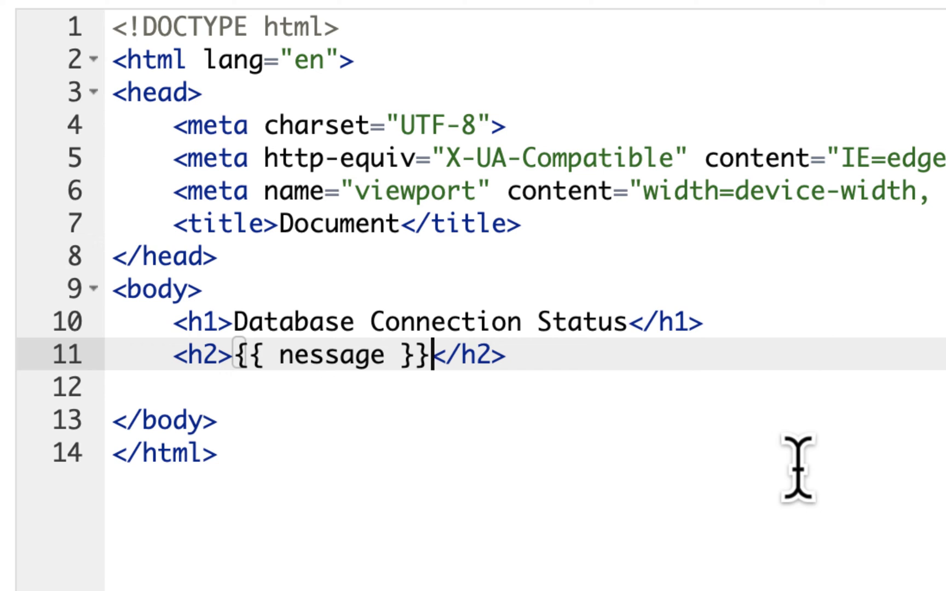
mouse_move(379, 355)
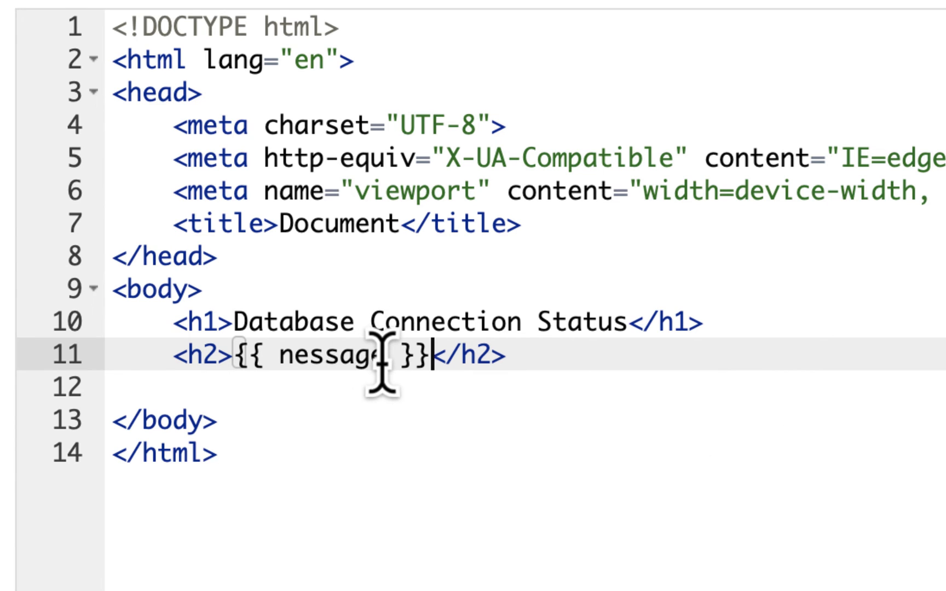
mouse_move(308, 208)
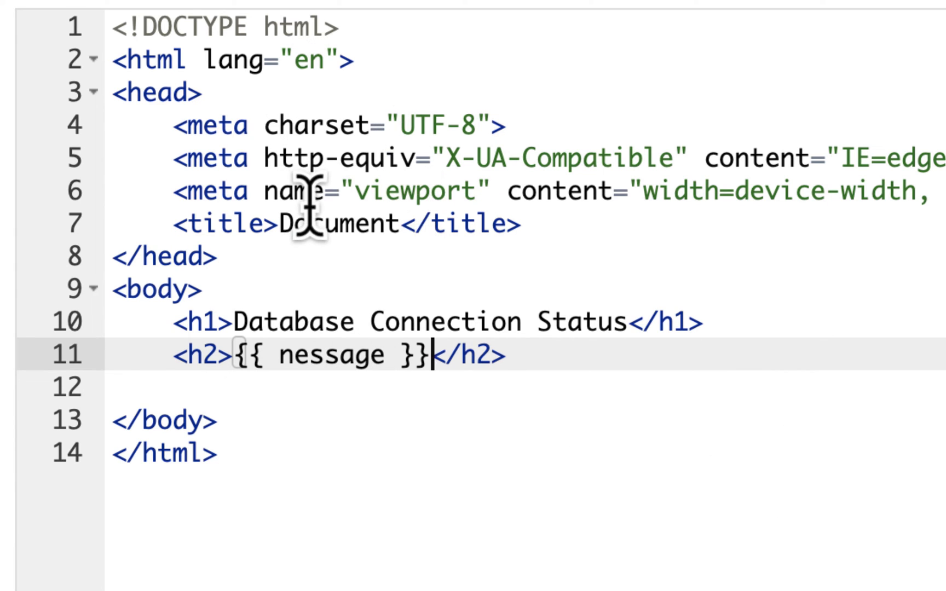
Replace the Document page title with one beginning 'SB Data', correcting a typo.
double_click(335, 223)
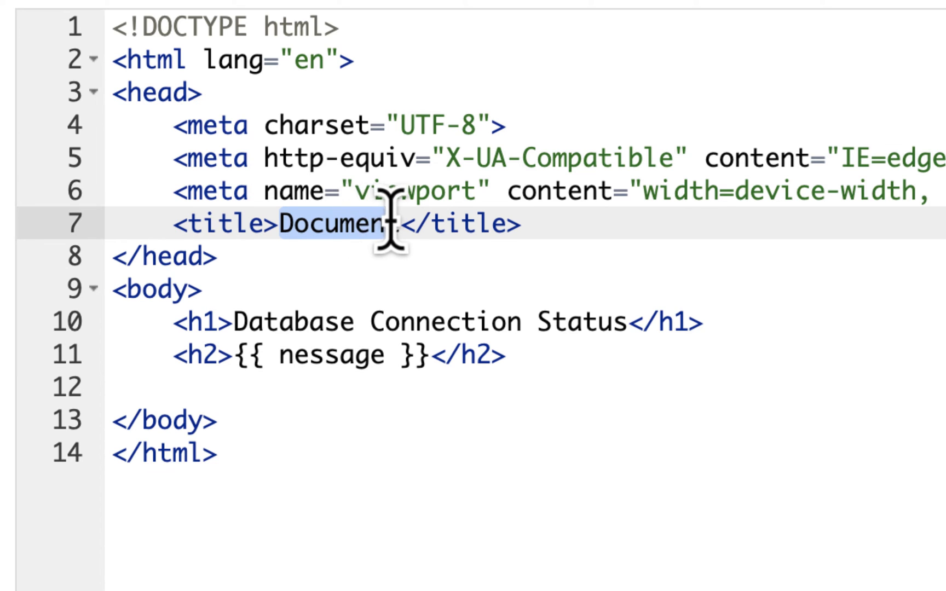
text(SB)
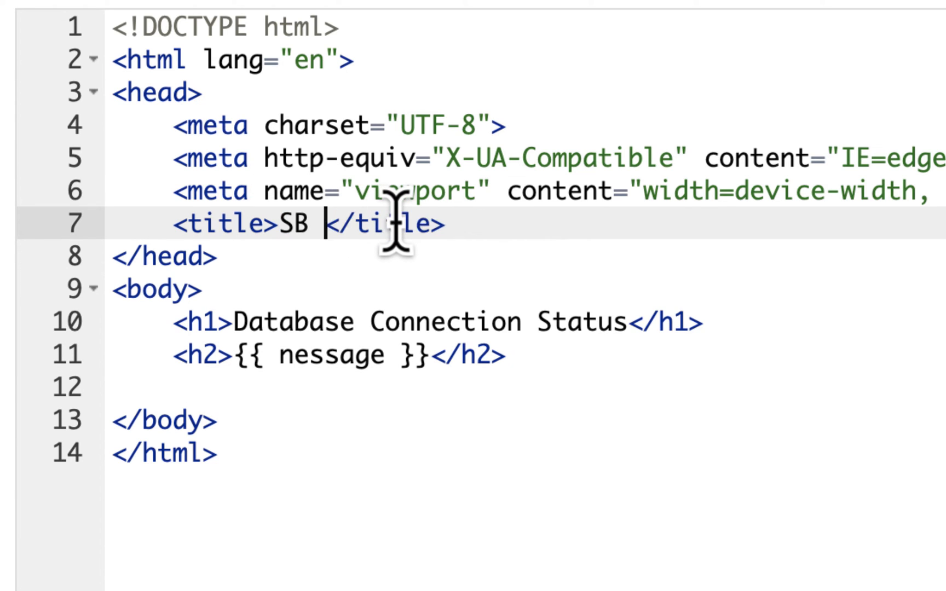
text(Dta)
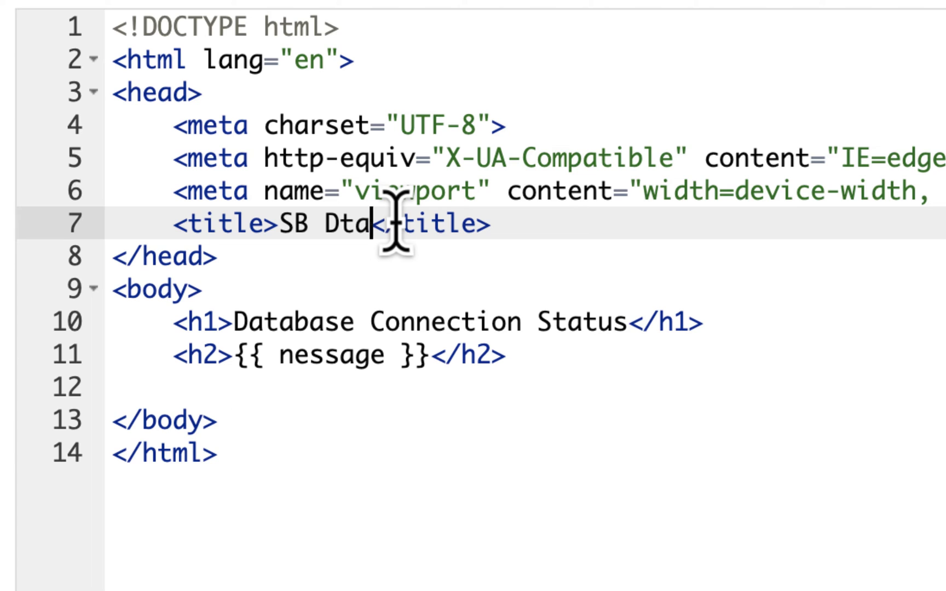
key(Backspace)
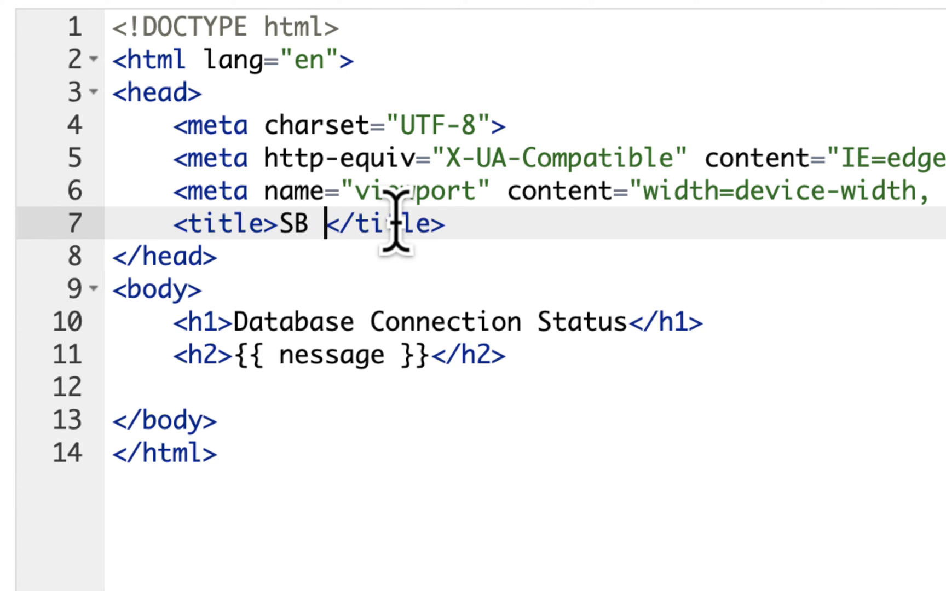
text(Data)
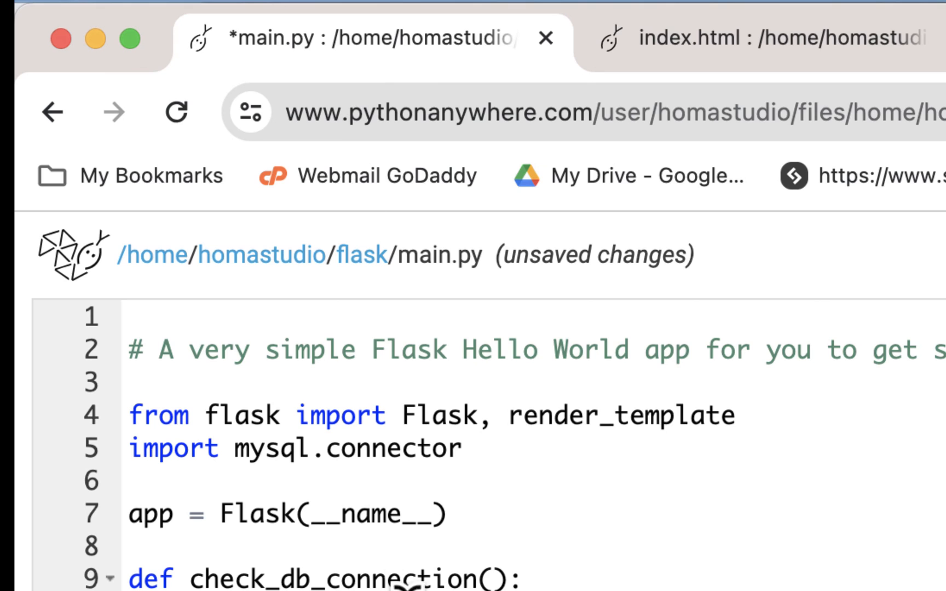
Save main.py, reload the web app and refresh the live site showing the Database Connection Status heading.
scroll(down, 3)
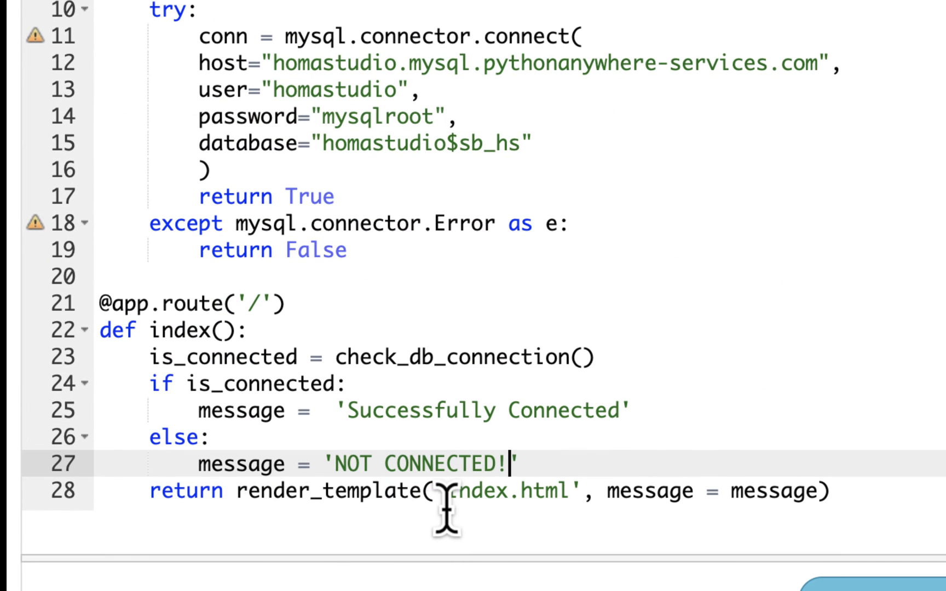
mouse_move(546, 493)
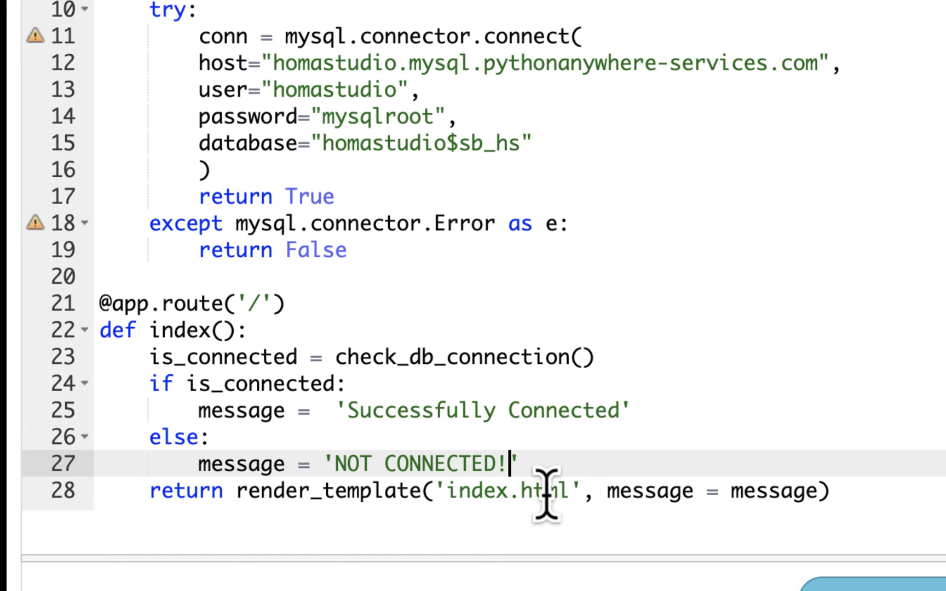
mouse_move(676, 495)
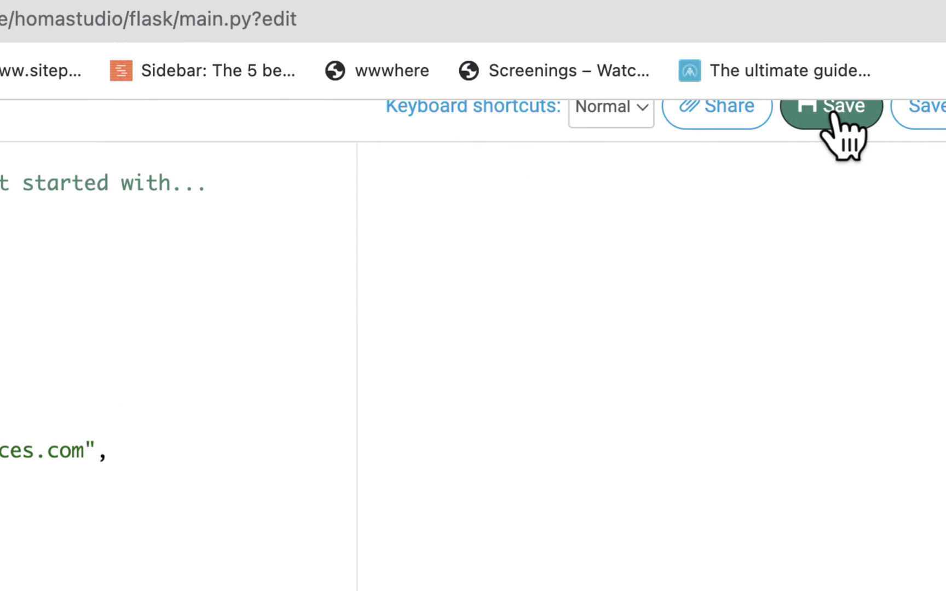
click(399, 27)
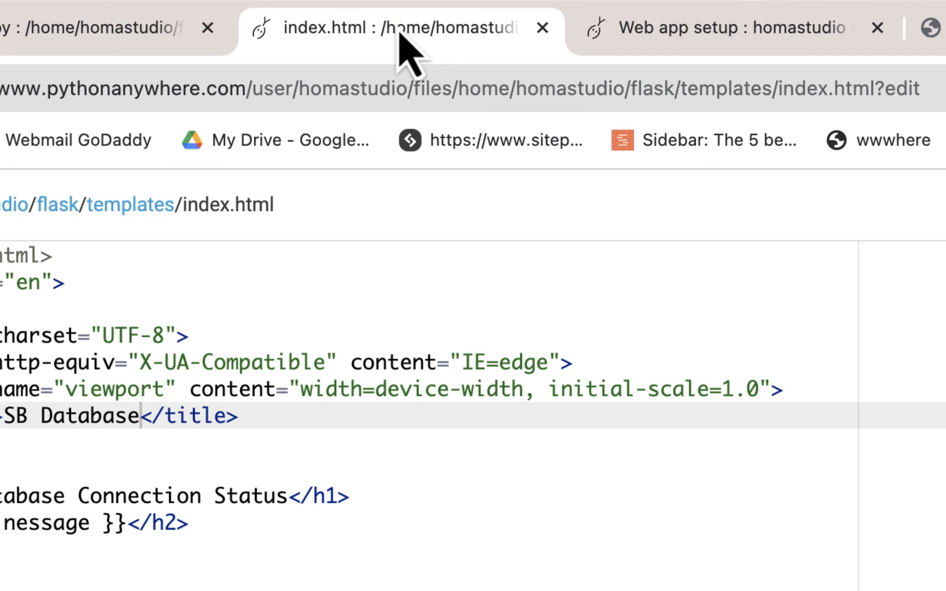
mouse_move(407, 52)
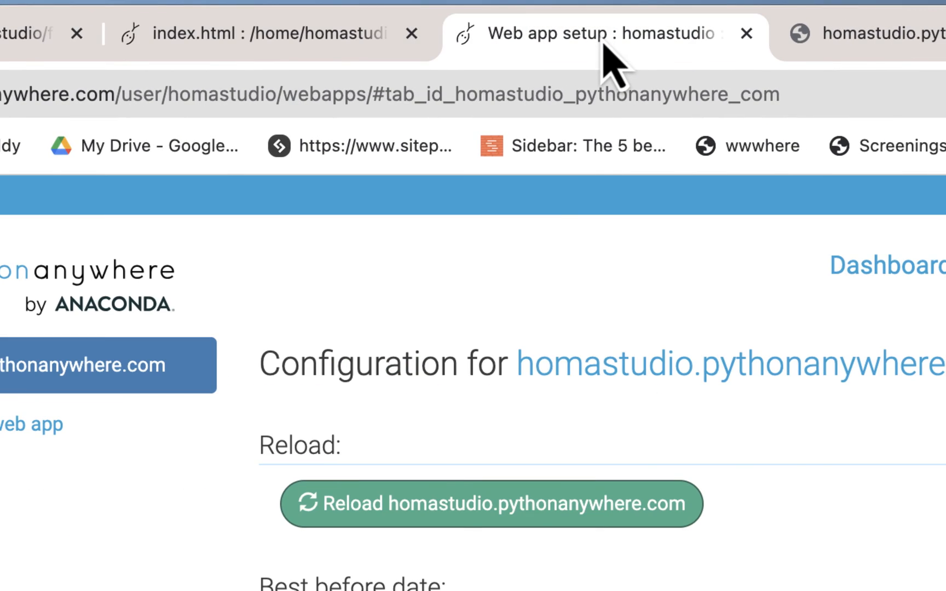
click(489, 504)
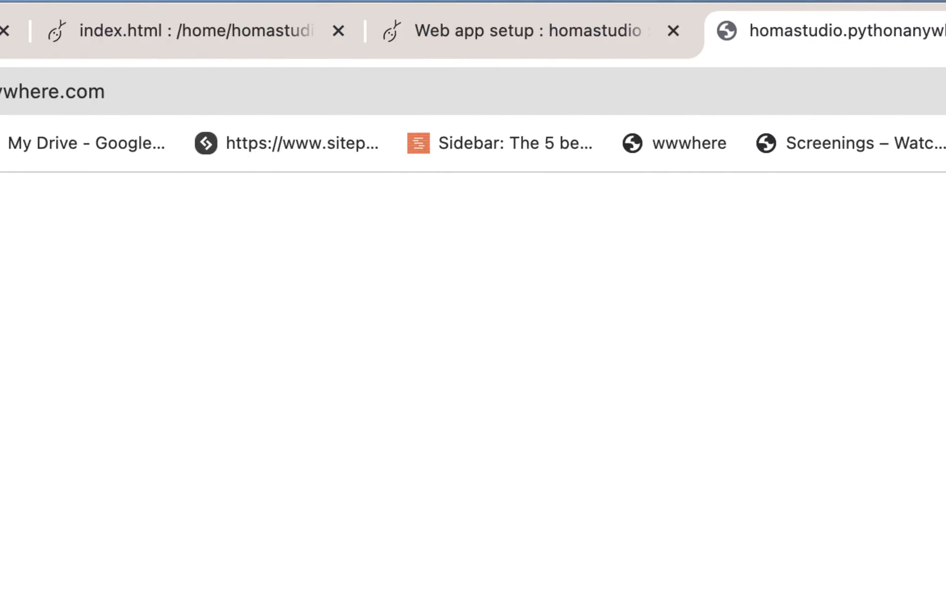
click(129, 91)
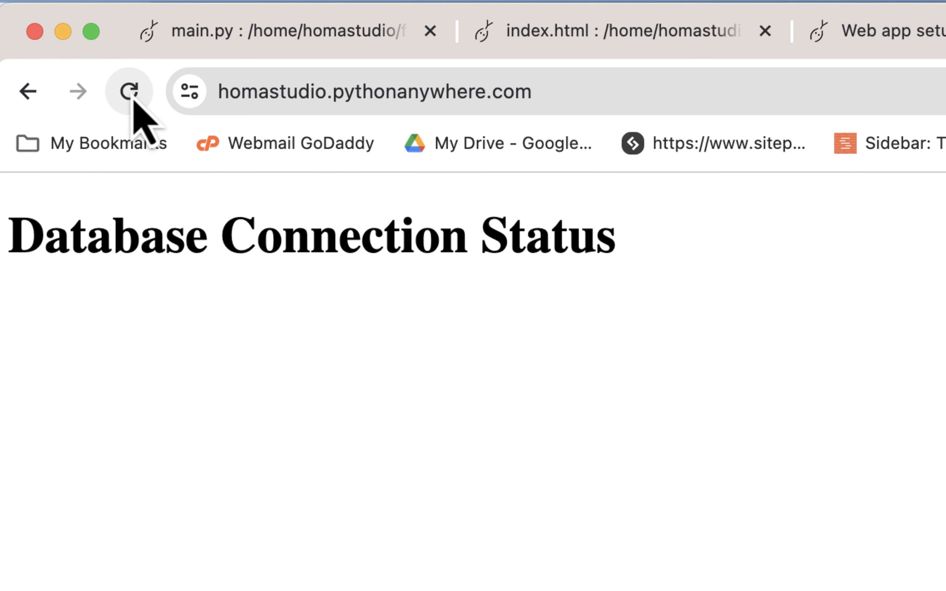
mouse_move(615, 302)
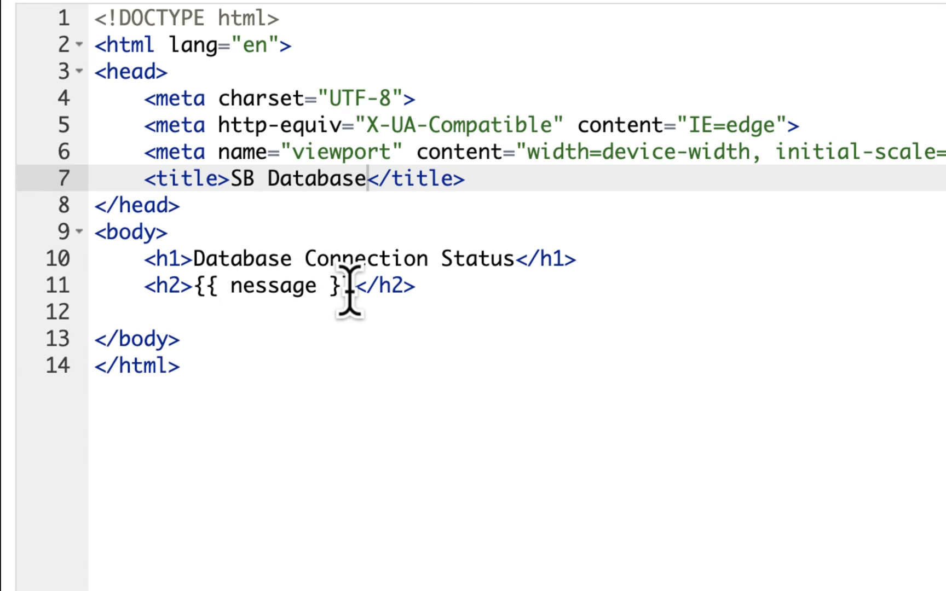
Correct the index.html placeholder to {{ message }}, save, reload the web app and return to main.py.
text(})
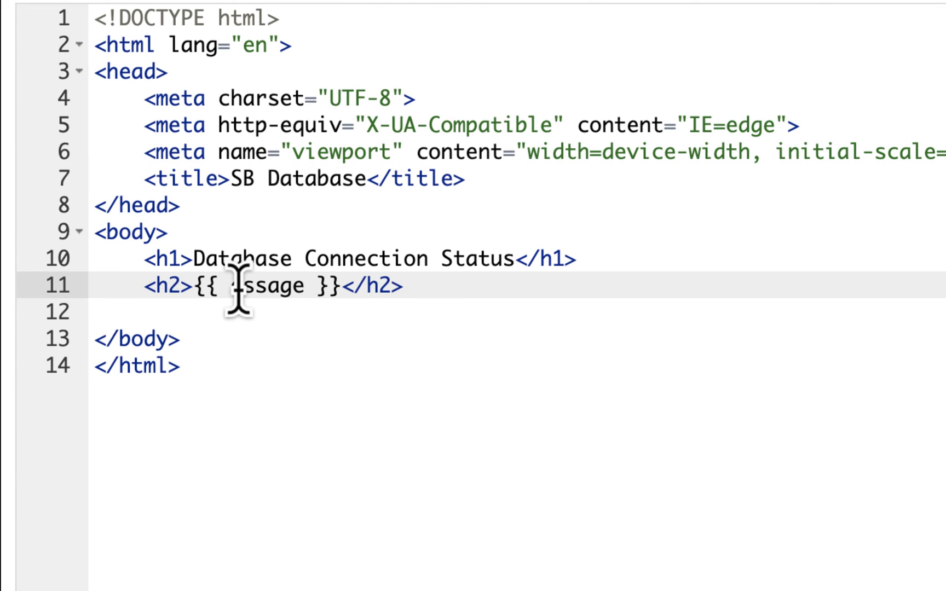
click(695, 6)
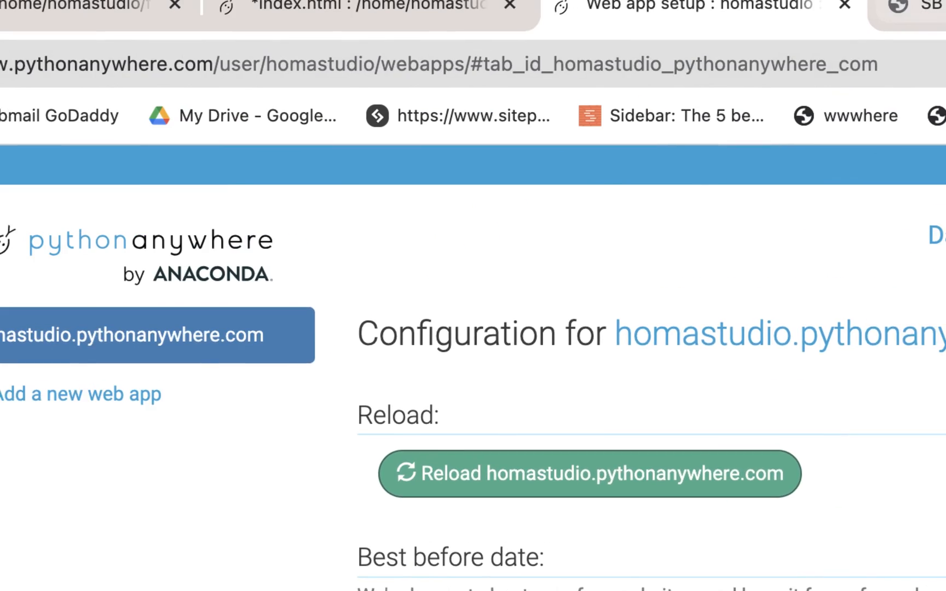
click(899, 28)
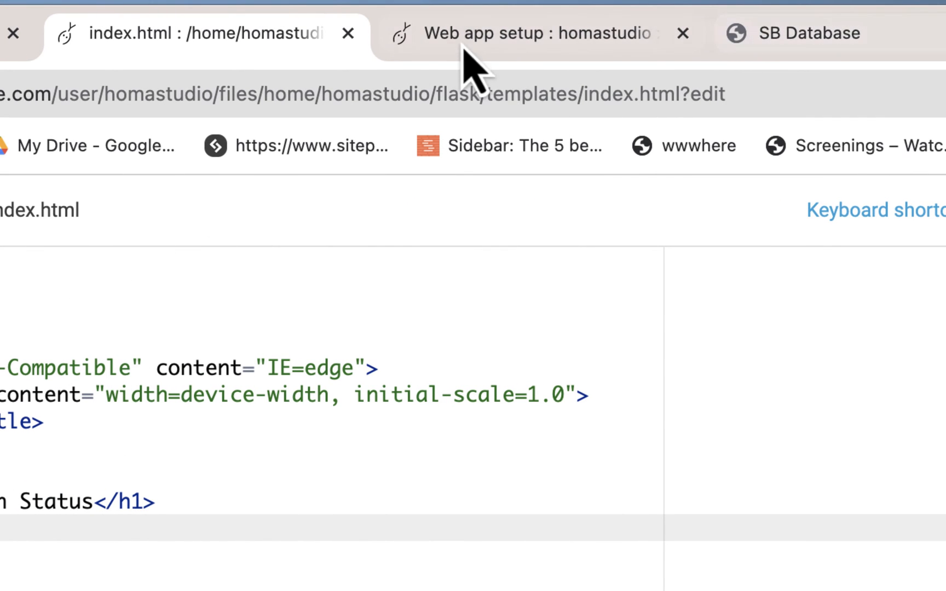
click(812, 32)
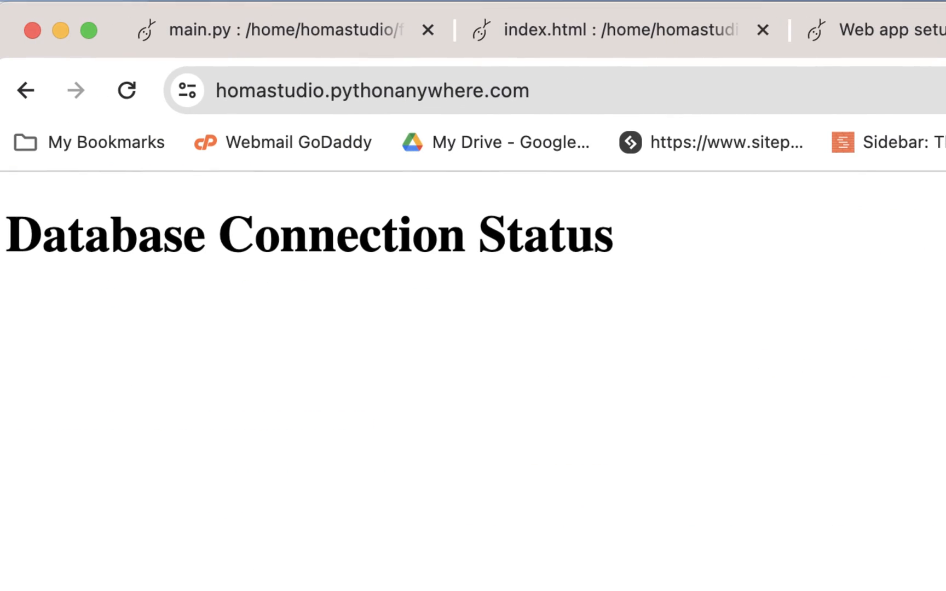
click(127, 91)
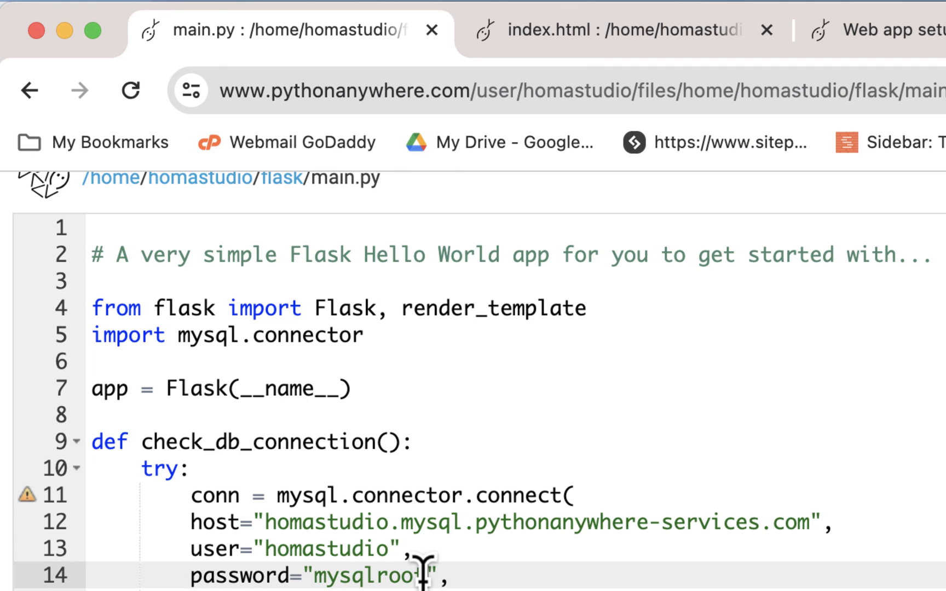
Set database="homastudio$sb_hs" in main.py, save, reload and refresh the site now reading NOT CONNECTED!
text(database="homastudio$sb_hs")
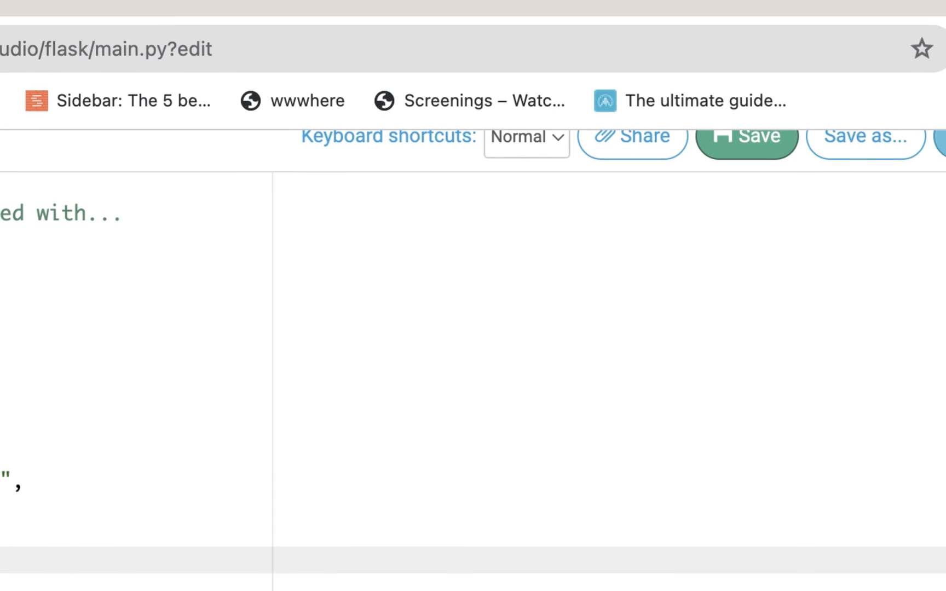
click(559, 26)
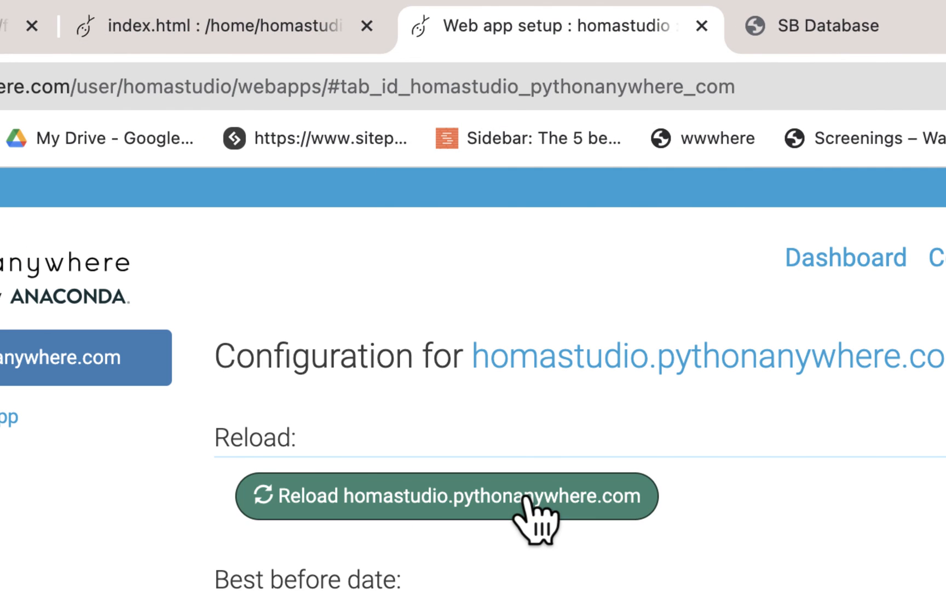
click(442, 496)
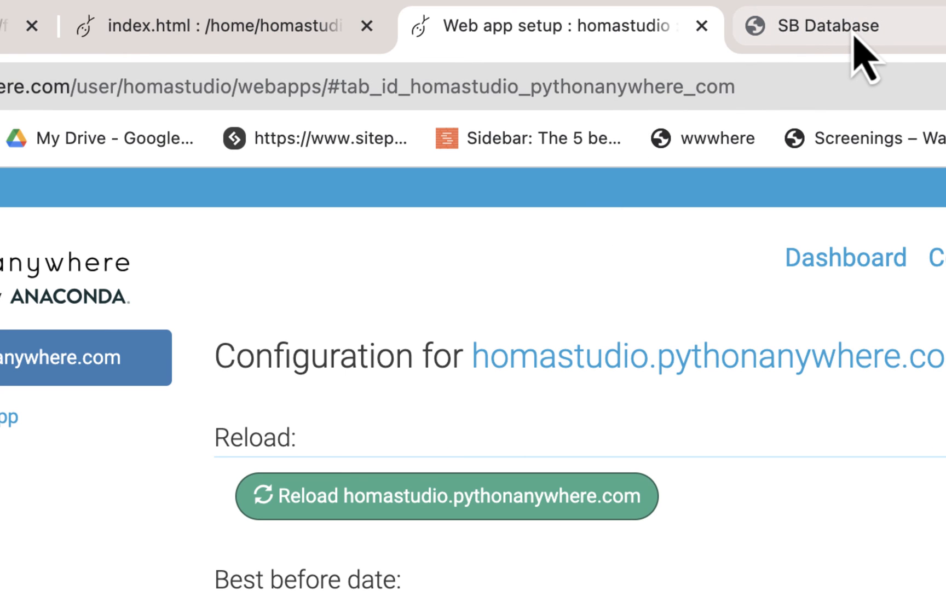
click(809, 25)
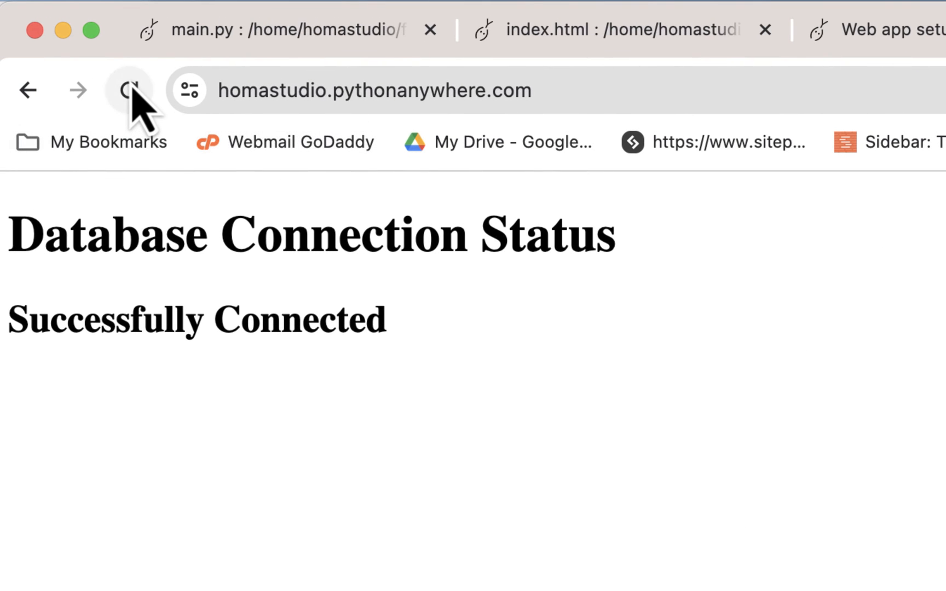
click(128, 90)
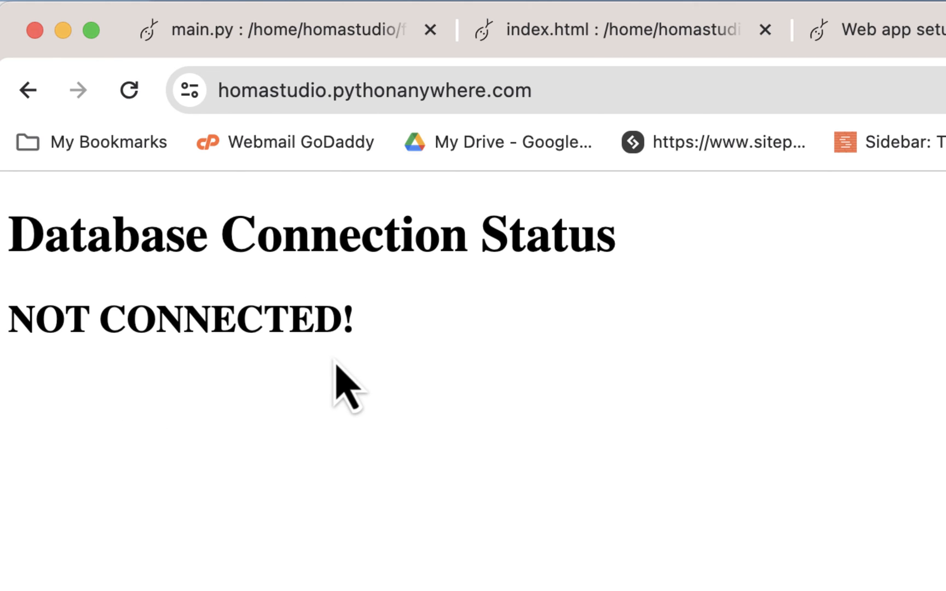
mouse_move(552, 347)
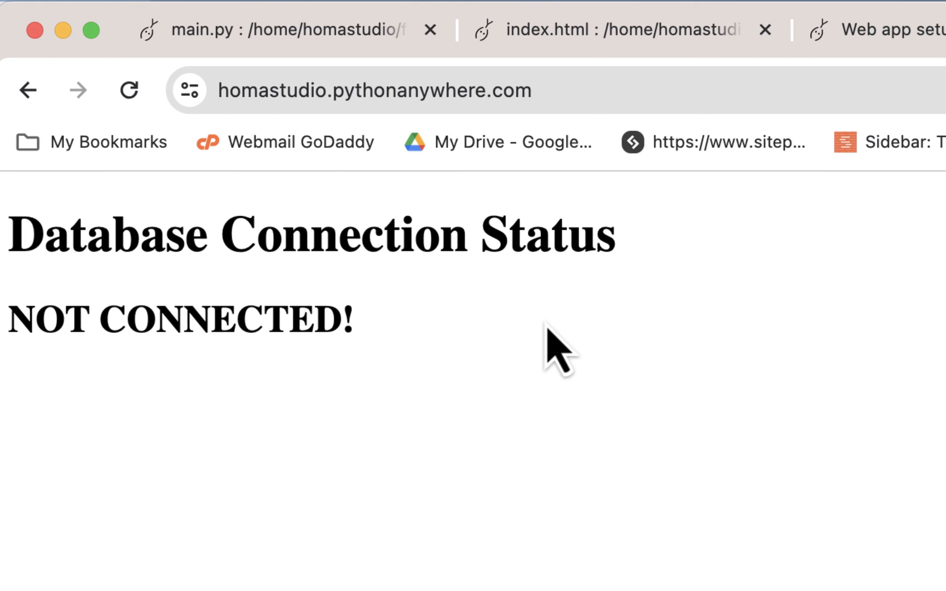
mouse_move(392, 335)
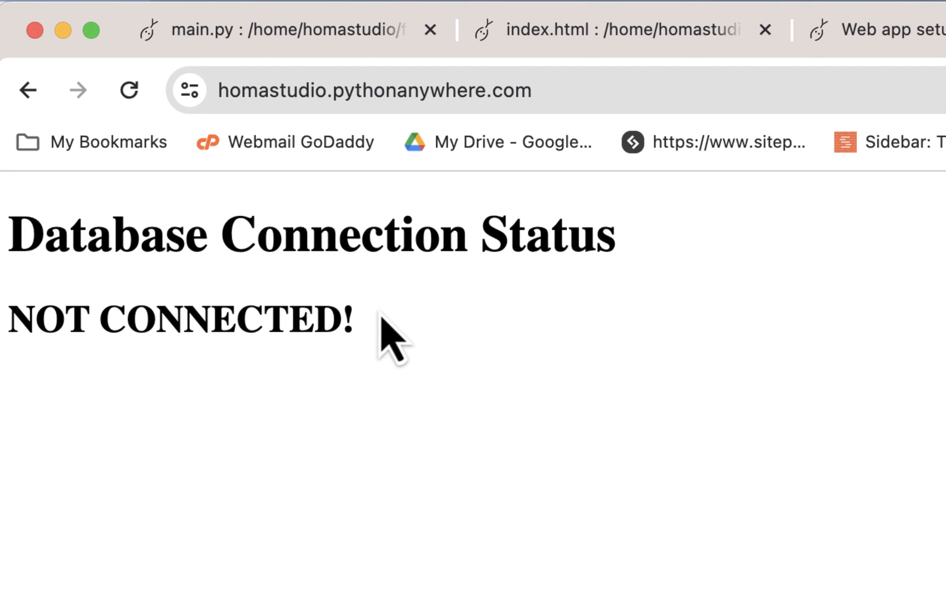
mouse_move(180, 386)
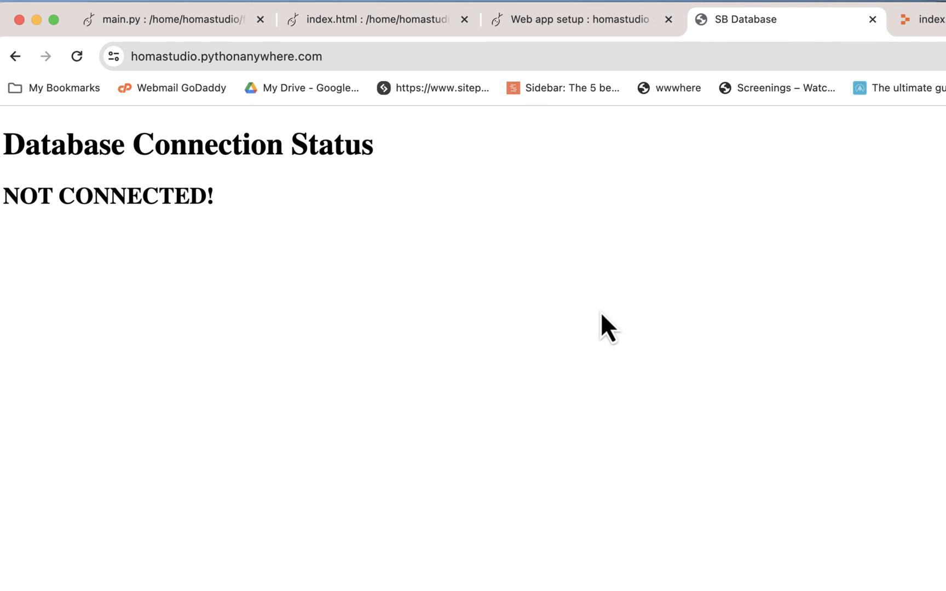
Review the index.html template, then return to main.py's connection settings and index() code.
click(374, 18)
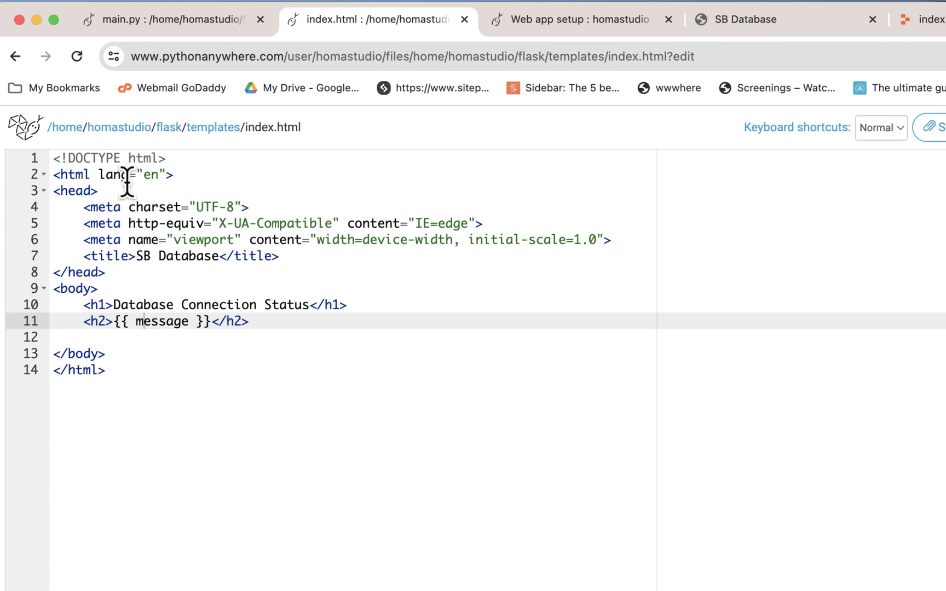
mouse_move(267, 460)
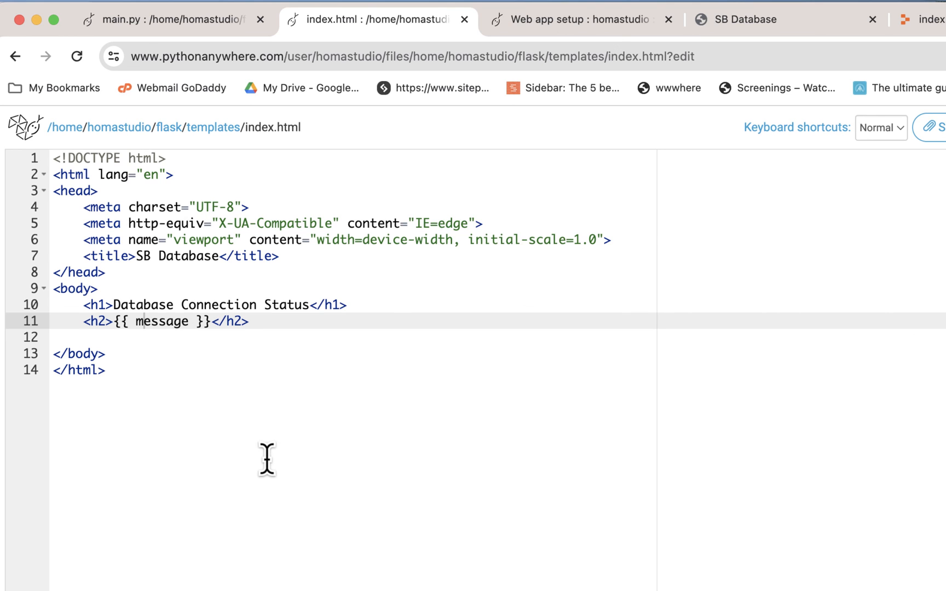
mouse_move(304, 280)
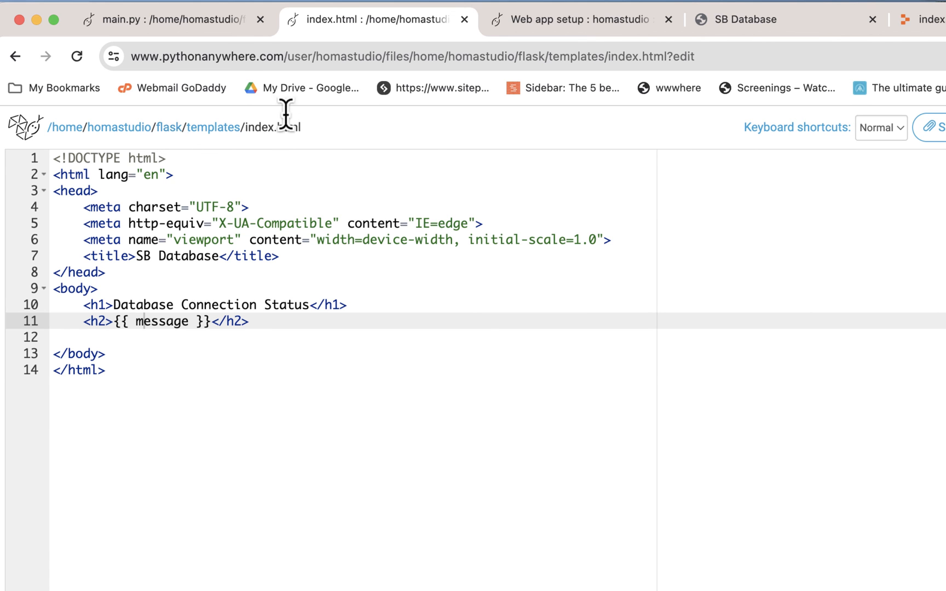
click(173, 19)
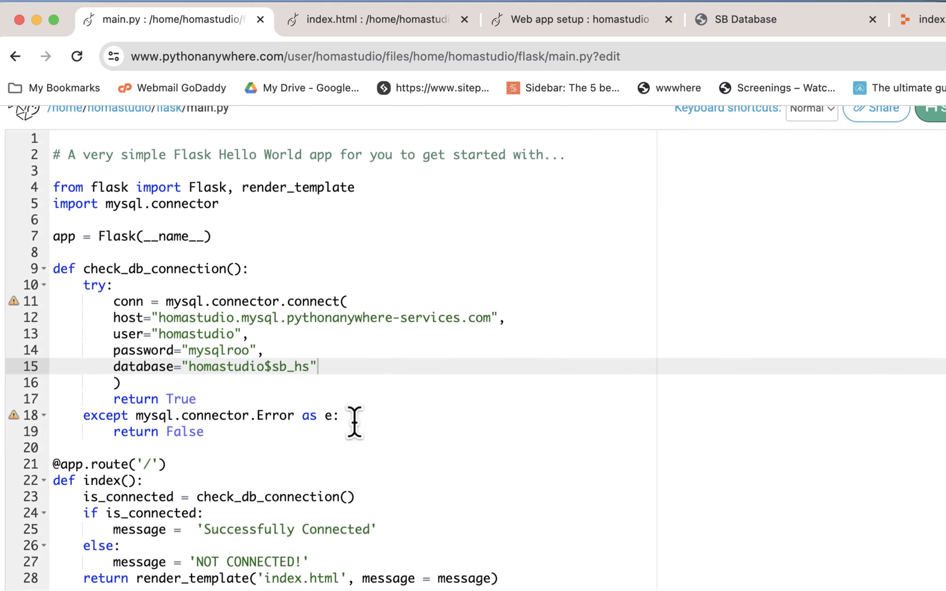
scroll(down, 3)
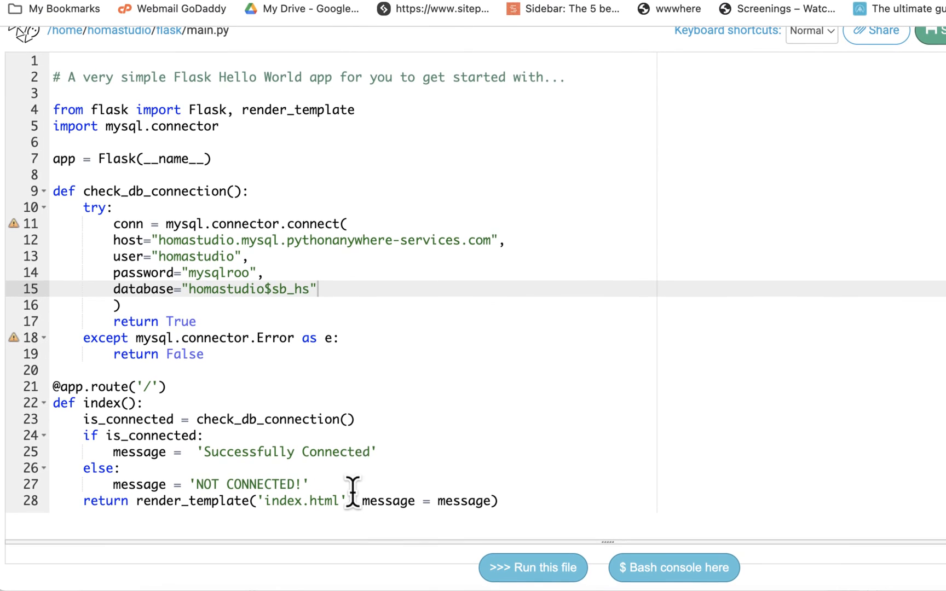
mouse_move(504, 489)
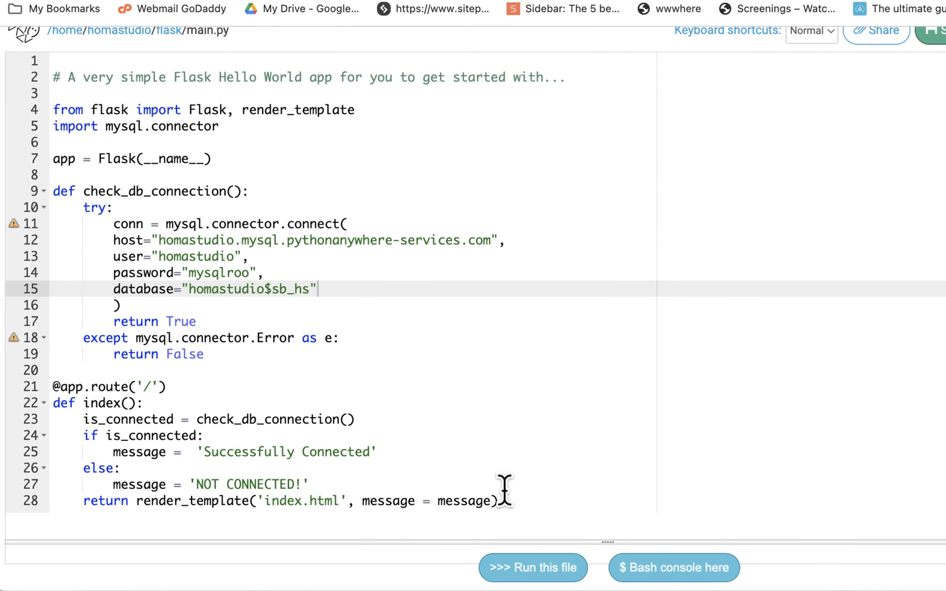
mouse_move(345, 112)
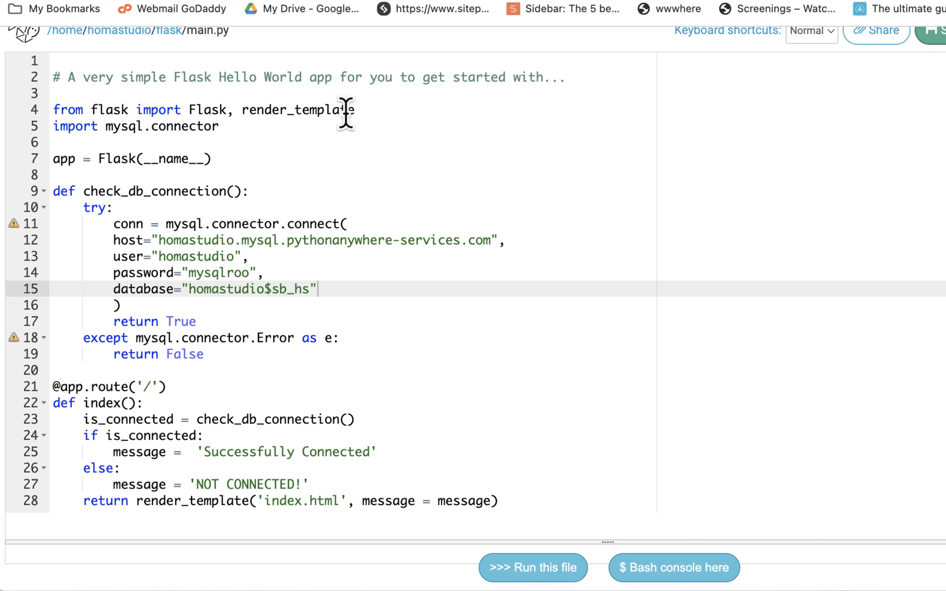
mouse_move(414, 312)
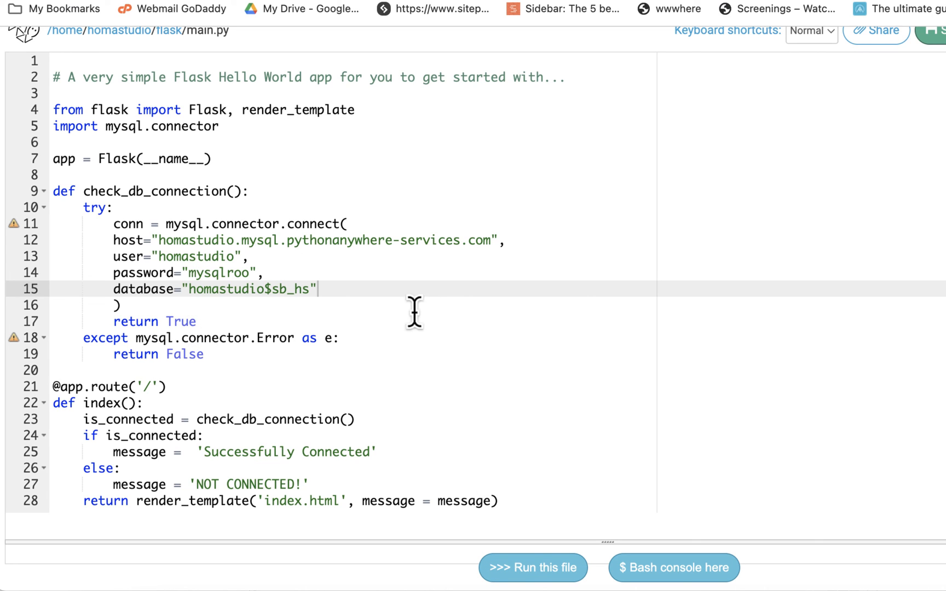
mouse_move(440, 312)
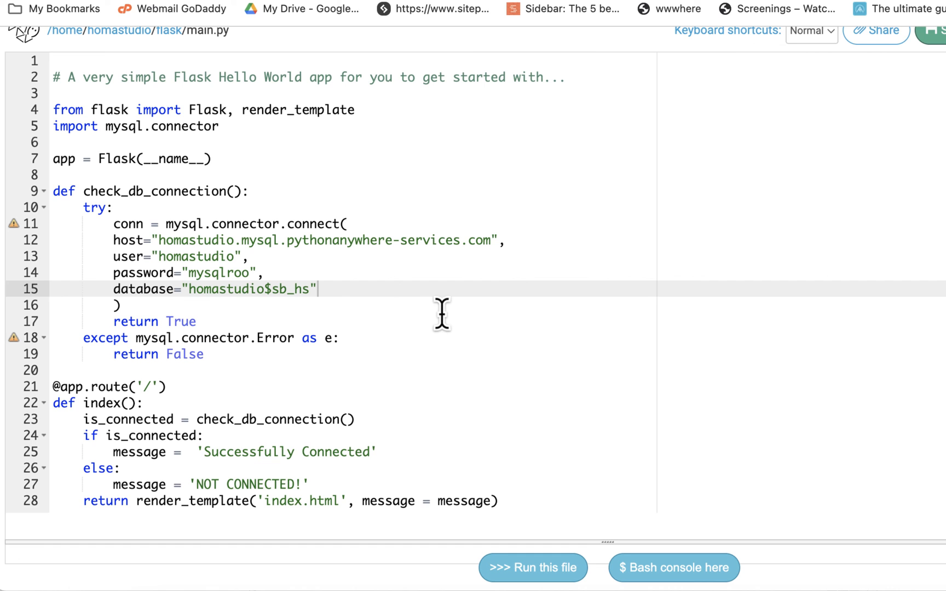